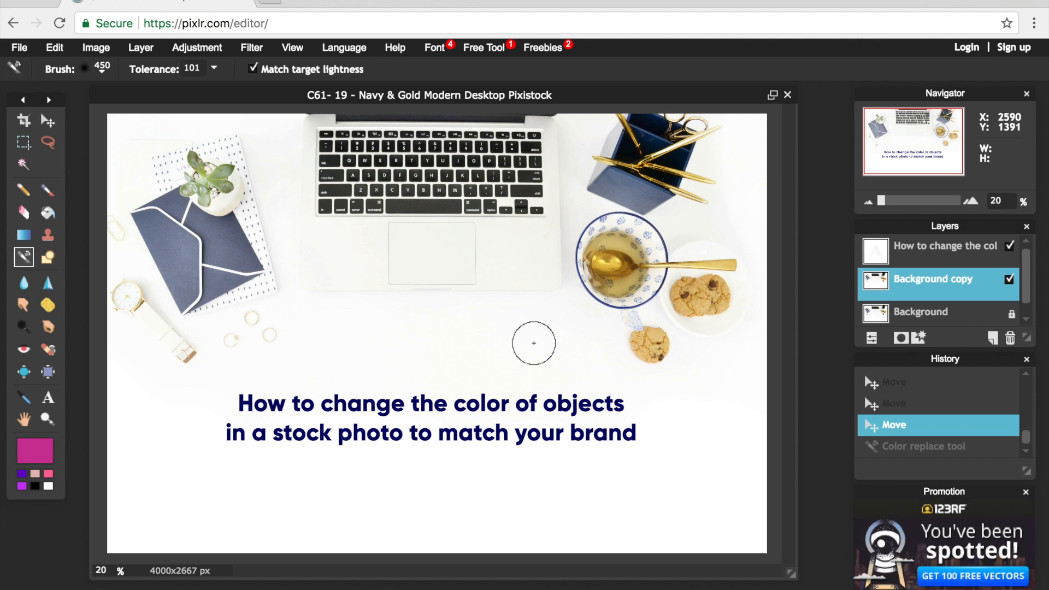
{"action": "mouse_move", "coordinate": [616, 379]}
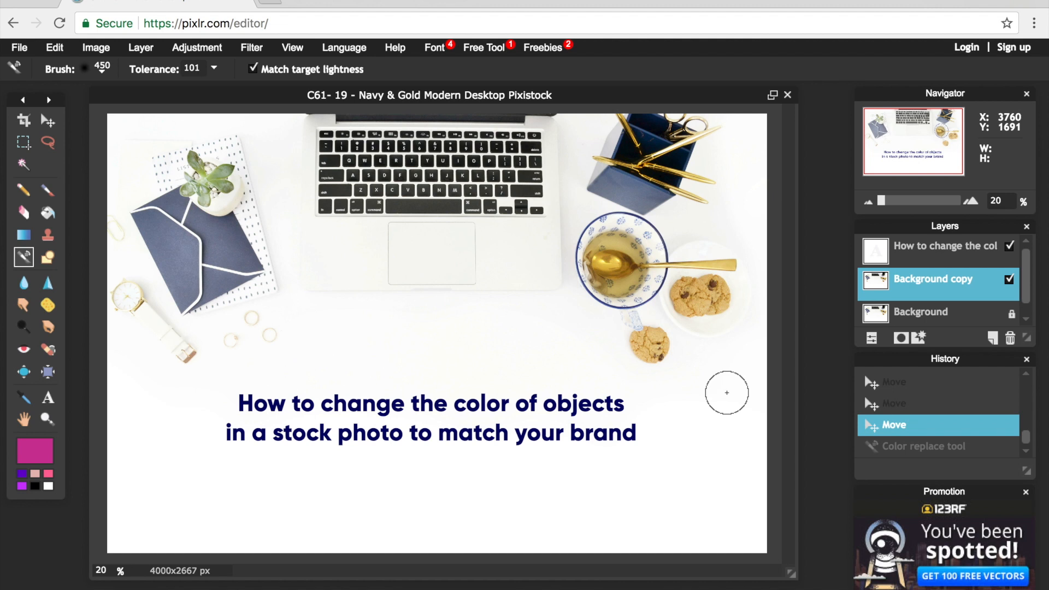
{"action": "mouse_move", "coordinate": [302, 275]}
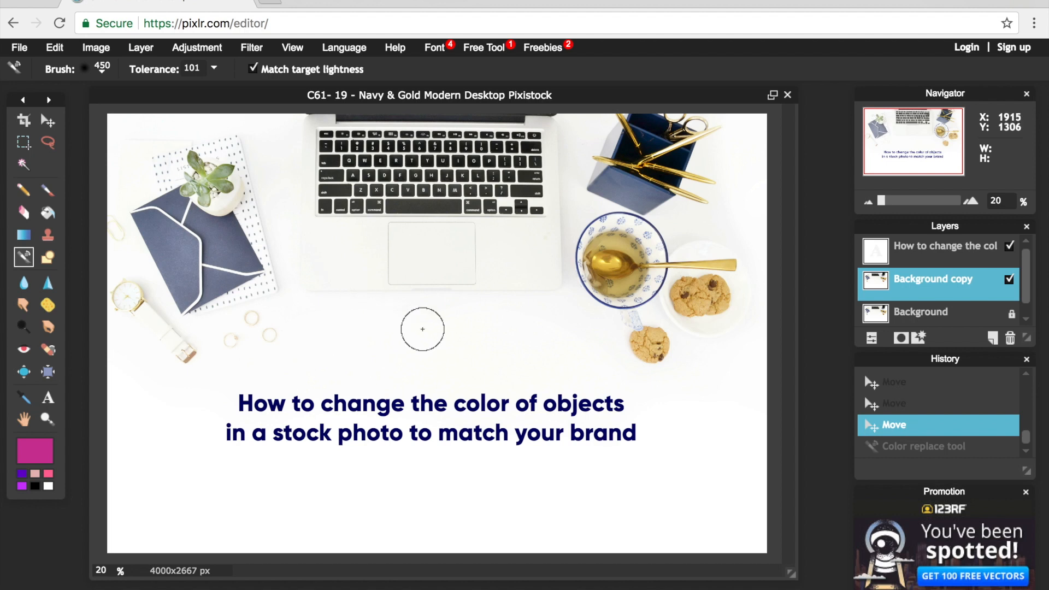
{"action": "mouse_move", "coordinate": [235, 546]}
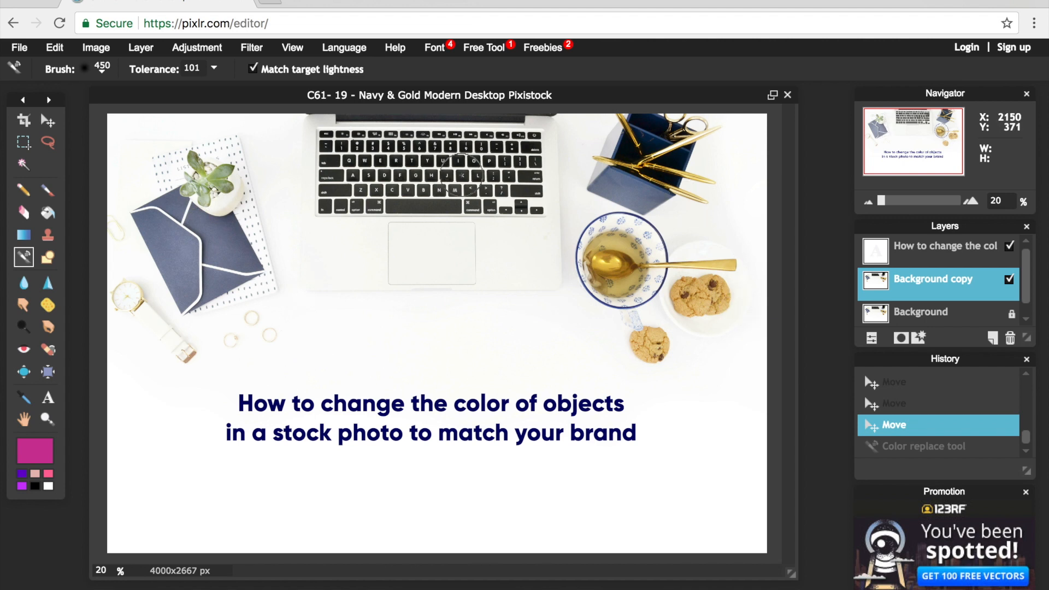
Step: Delete the 'How to change the col…' headline text layer from the Layers panel
{"action": "left_click", "coordinate": [20, 47]}
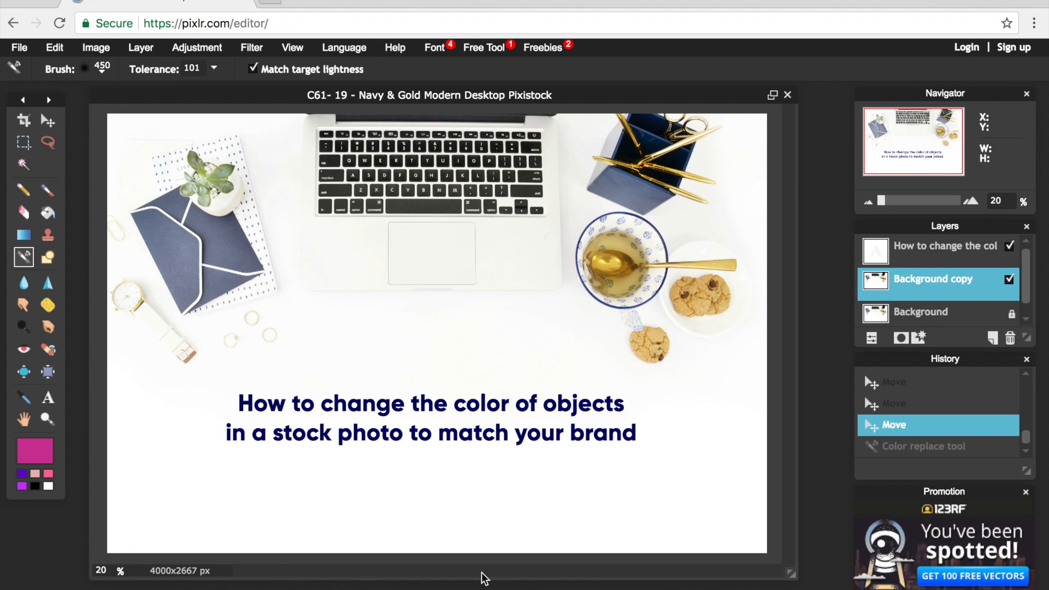
{"action": "mouse_move", "coordinate": [772, 97]}
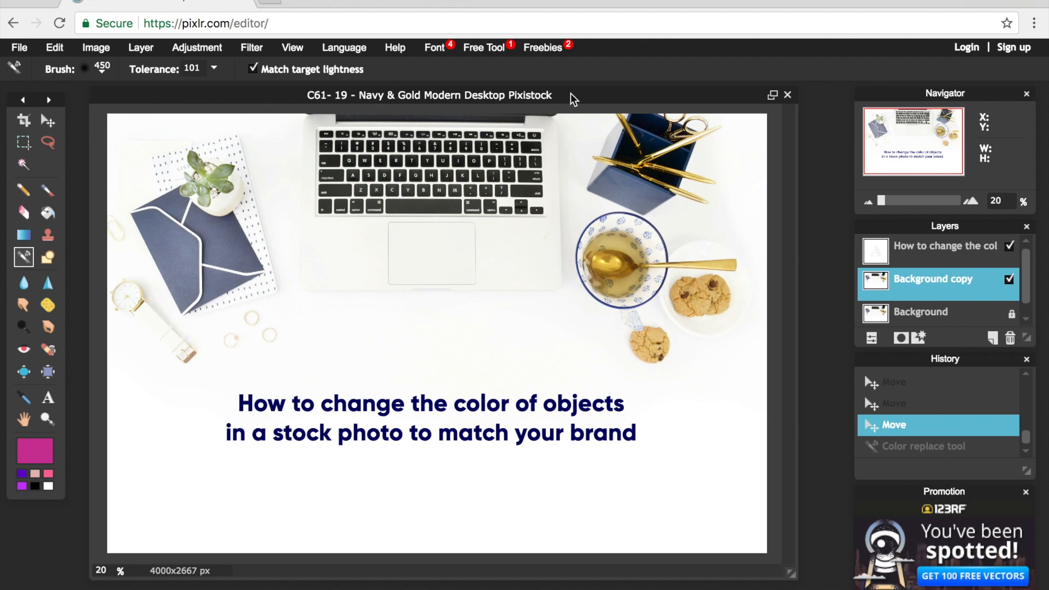
{"action": "mouse_move", "coordinate": [340, 201]}
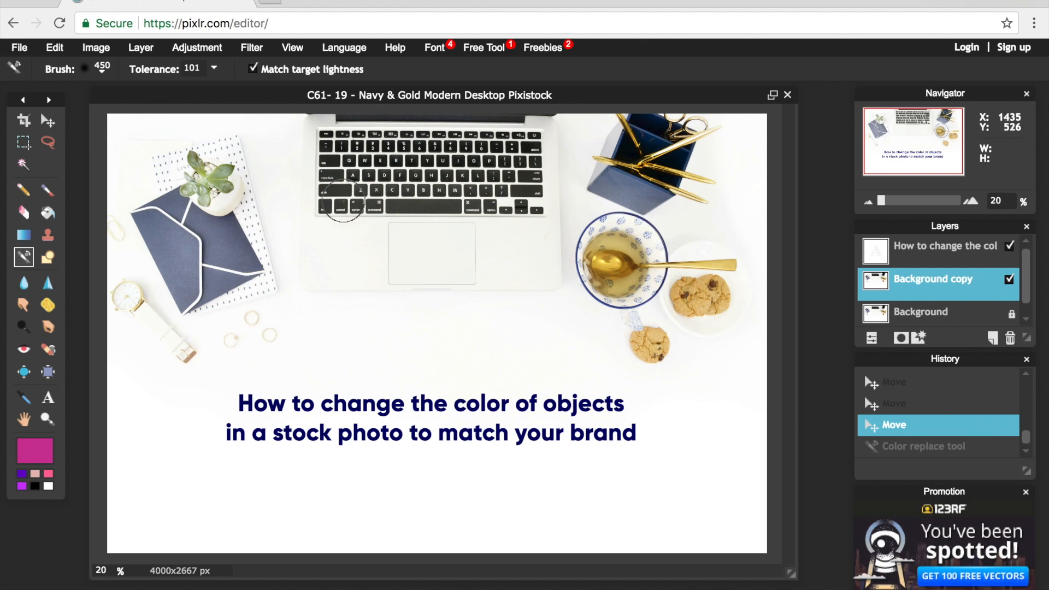
{"action": "mouse_move", "coordinate": [558, 344]}
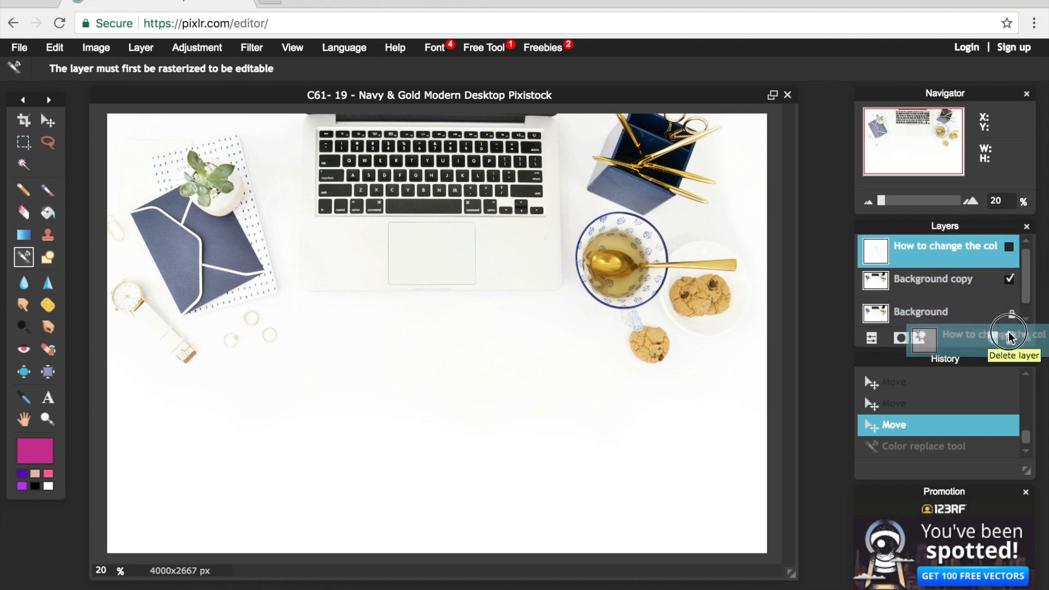
{"action": "left_click", "coordinate": [1009, 337]}
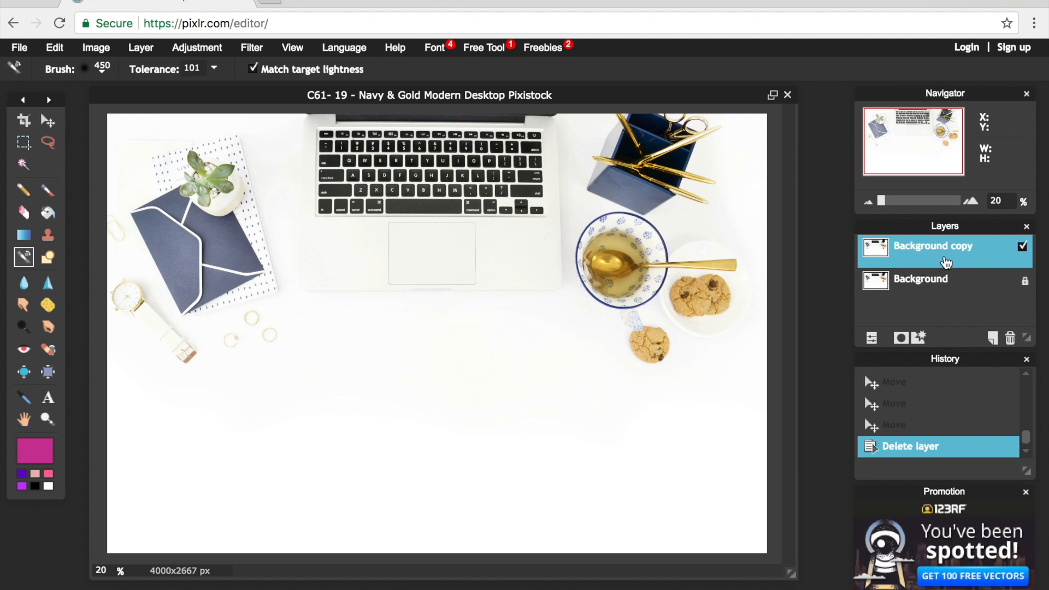
{"action": "mouse_move", "coordinate": [943, 284]}
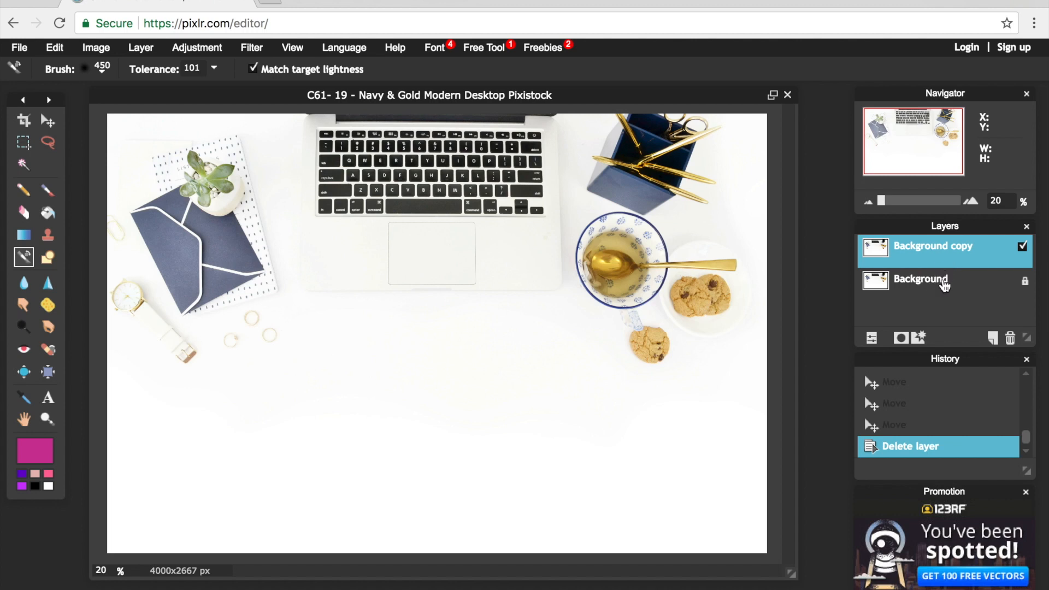
{"action": "right_click", "coordinate": [919, 280]}
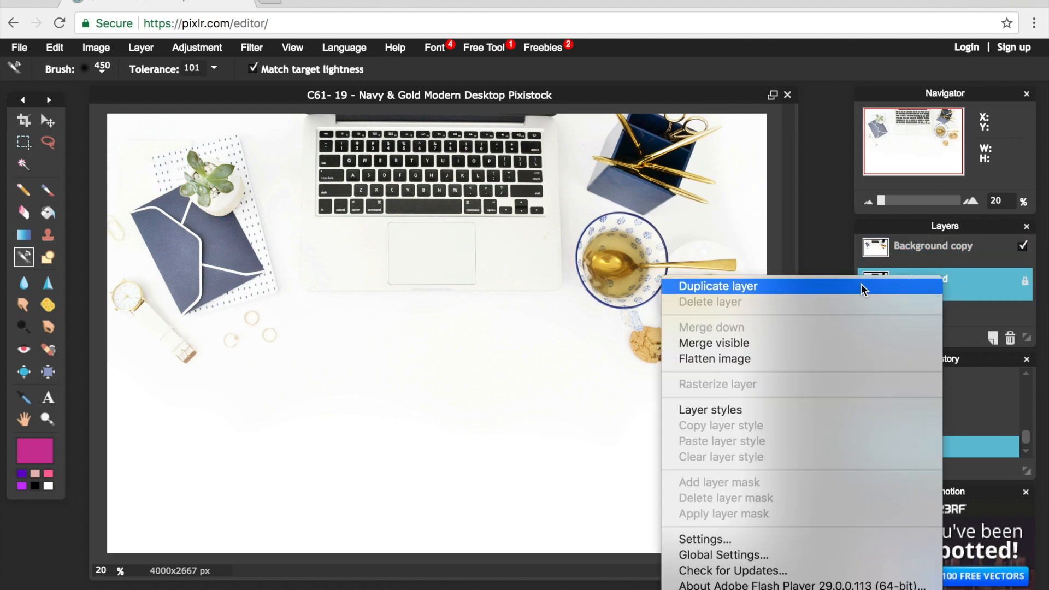
{"action": "mouse_move", "coordinate": [961, 261]}
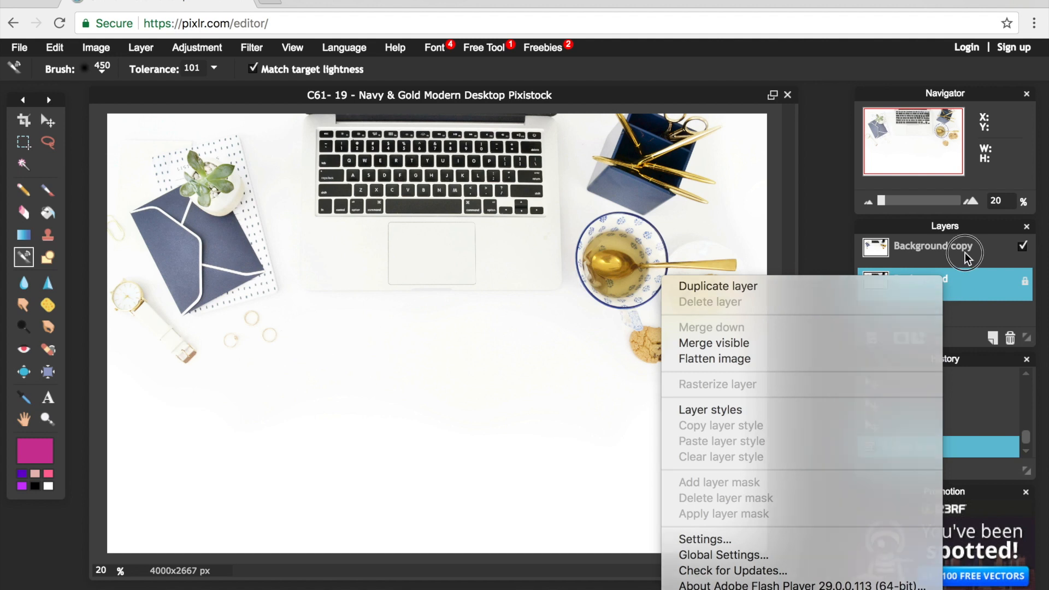
{"action": "left_click", "coordinate": [710, 301]}
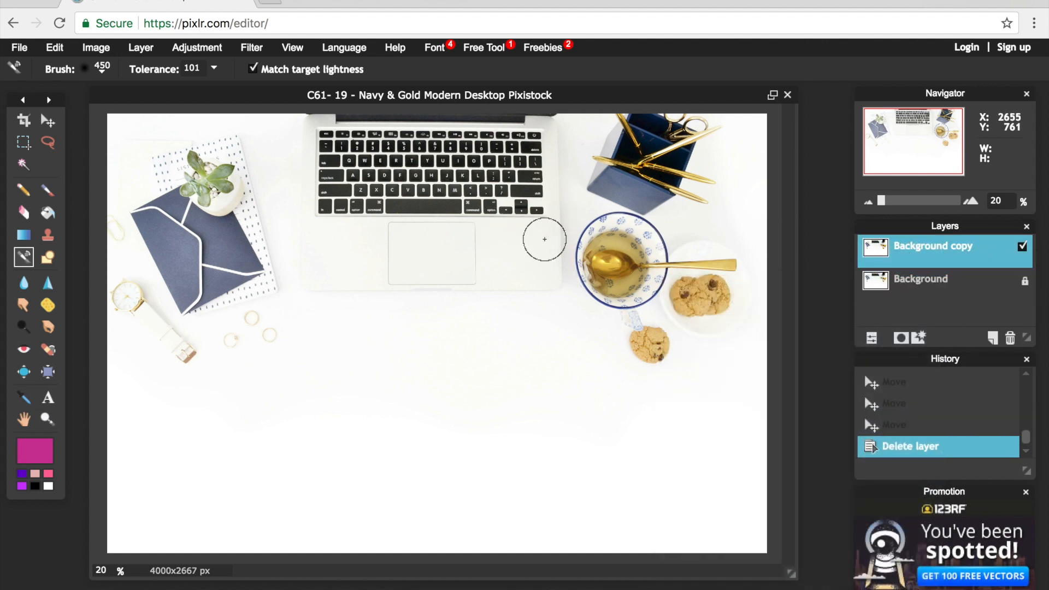
{"action": "left_click", "coordinate": [919, 278]}
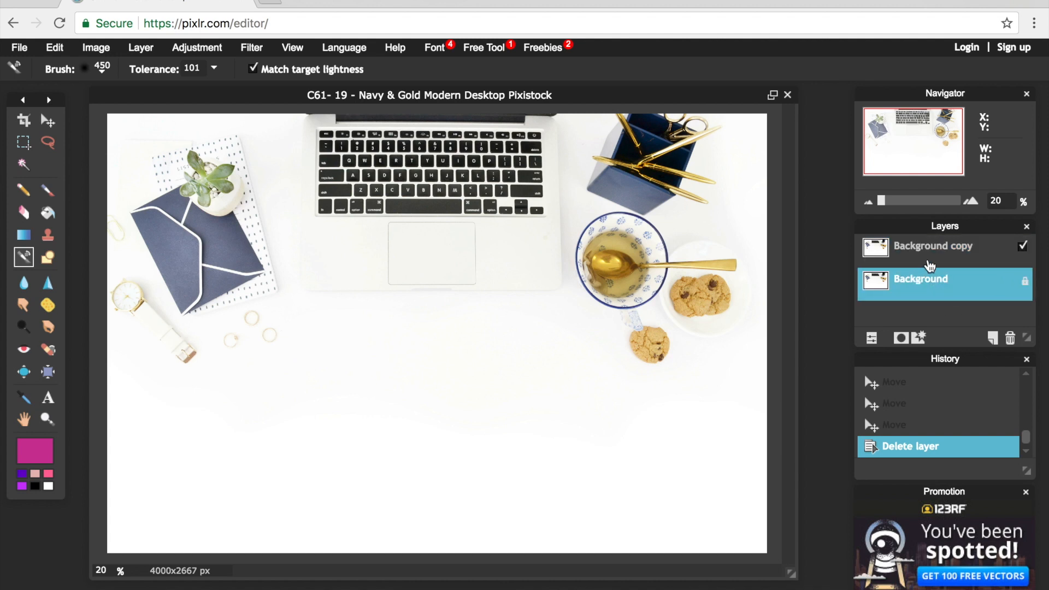
{"action": "left_click", "coordinate": [932, 245]}
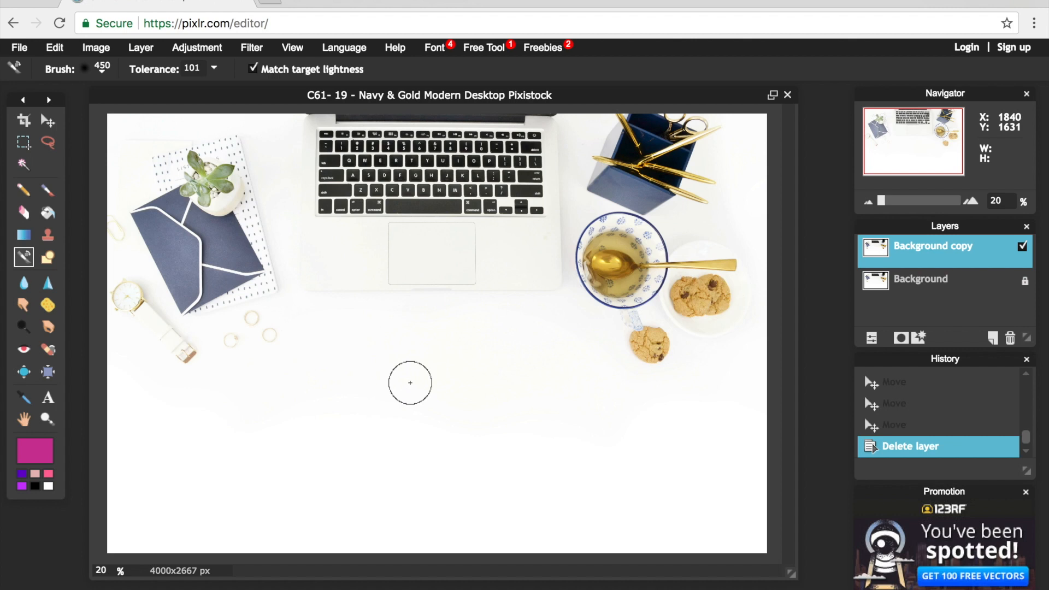
{"action": "mouse_move", "coordinate": [260, 368]}
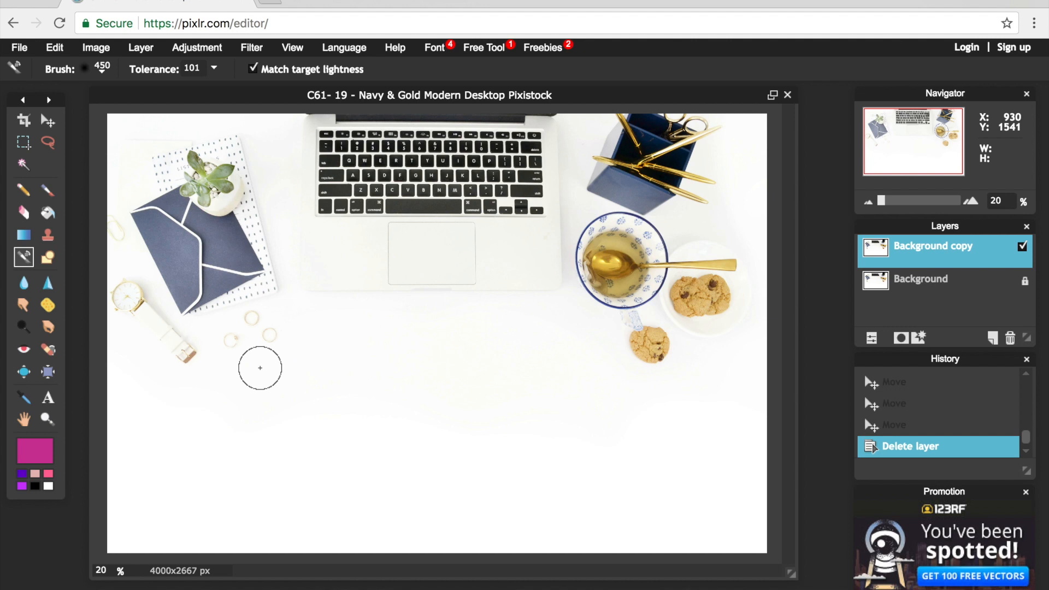
{"action": "mouse_move", "coordinate": [320, 282]}
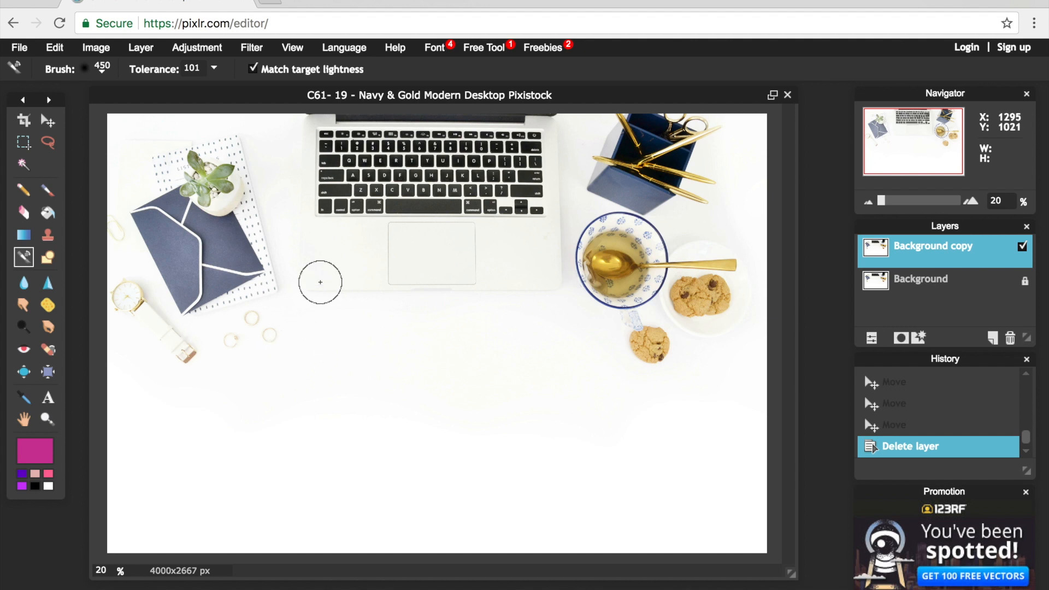
{"action": "mouse_move", "coordinate": [198, 278]}
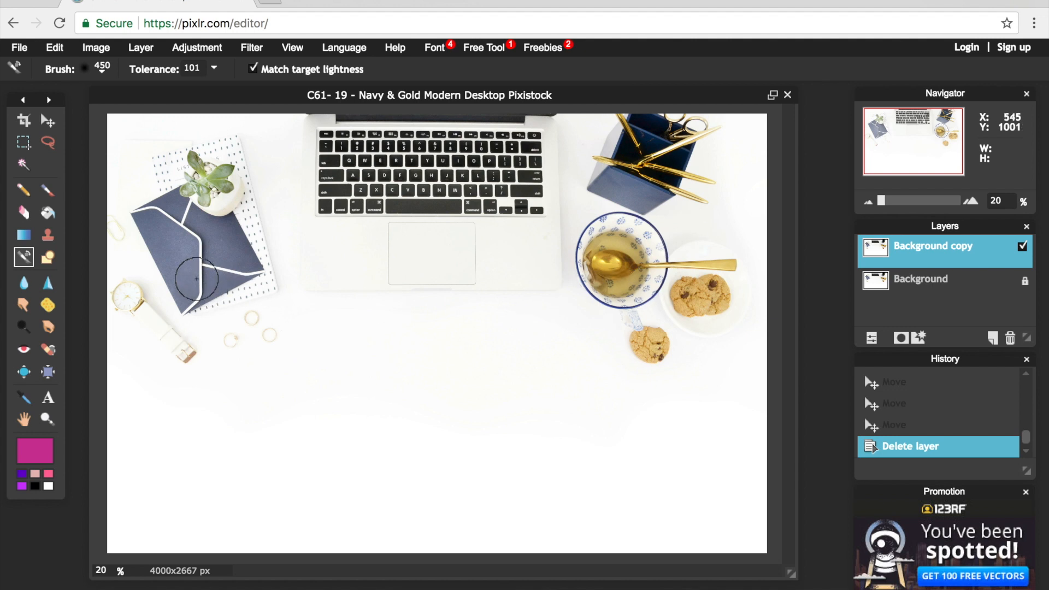
{"action": "mouse_move", "coordinate": [240, 227]}
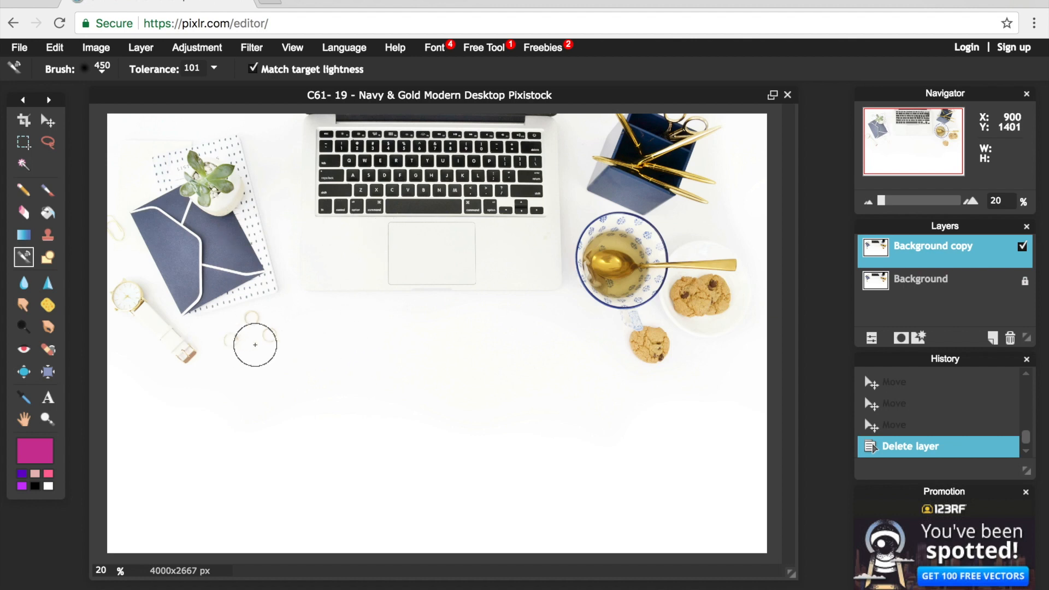
{"action": "mouse_move", "coordinate": [35, 450]}
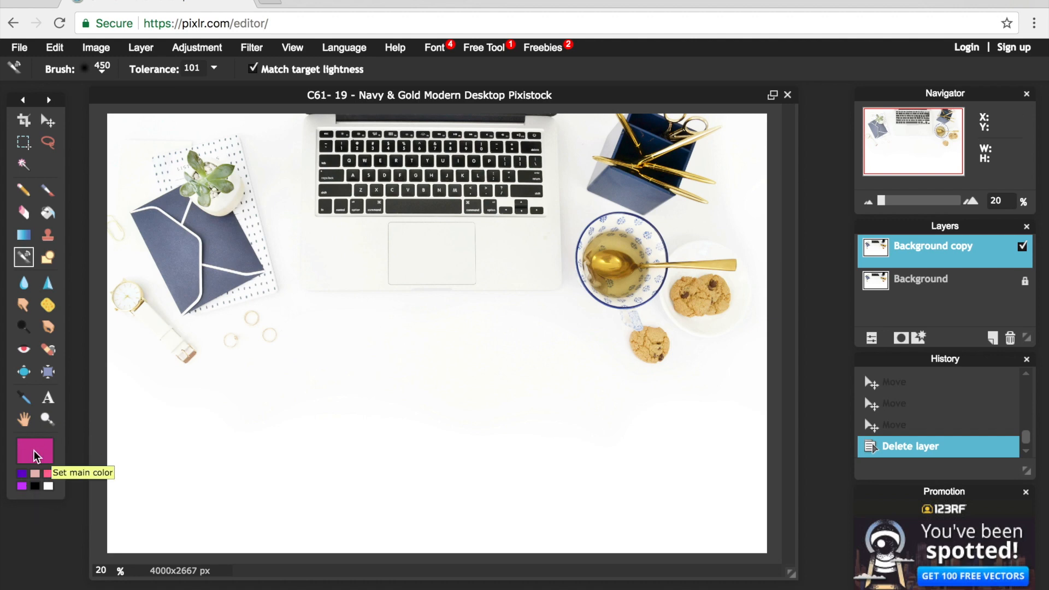
Step: Bring up the Color selector for the main painting colour from the toolbox swatch
{"action": "left_click", "coordinate": [35, 452]}
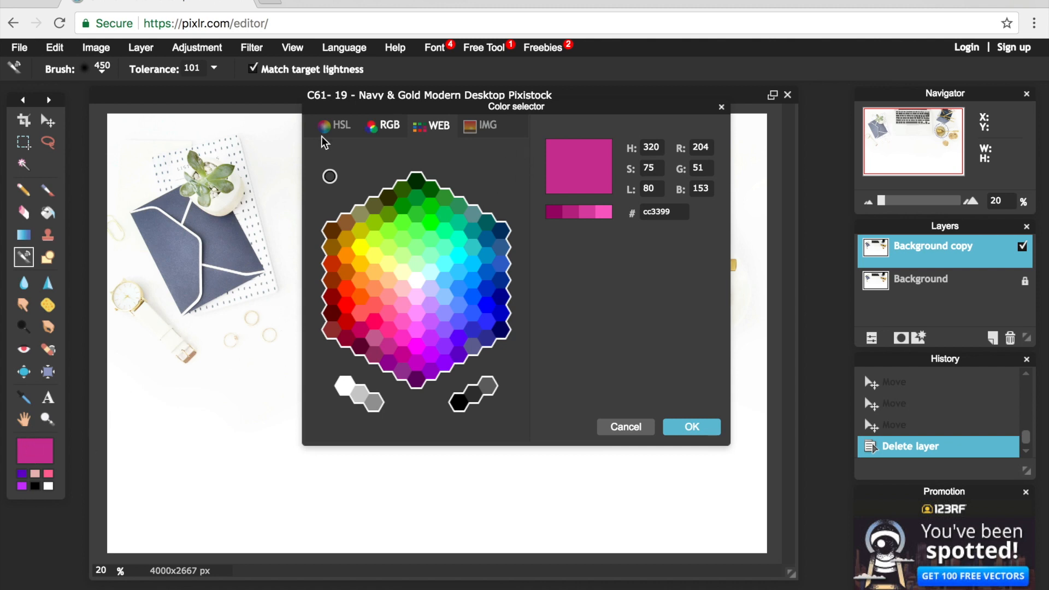
{"action": "mouse_move", "coordinate": [333, 108]}
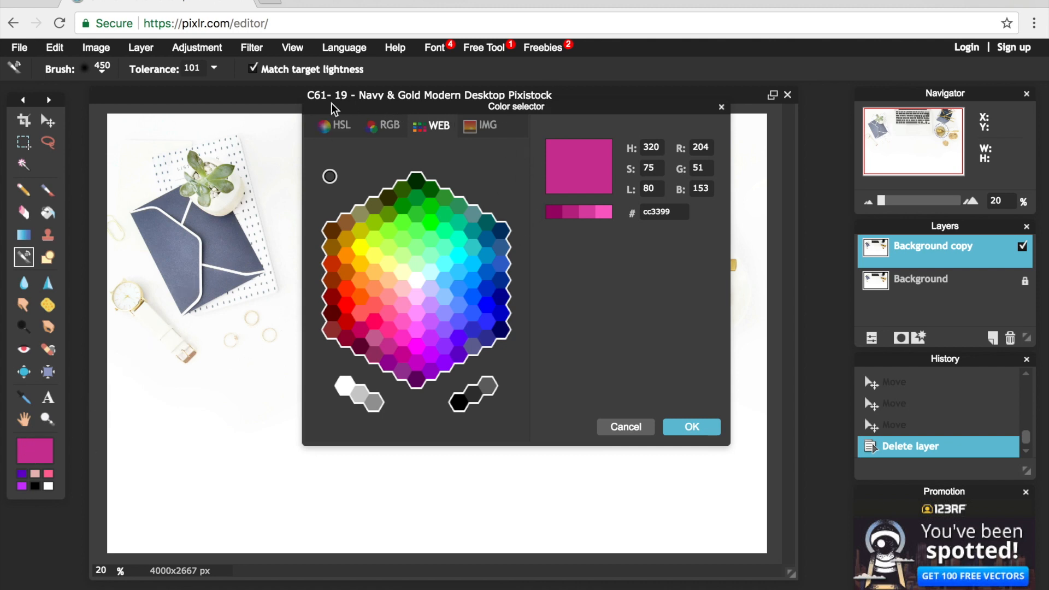
{"action": "mouse_move", "coordinate": [413, 182]}
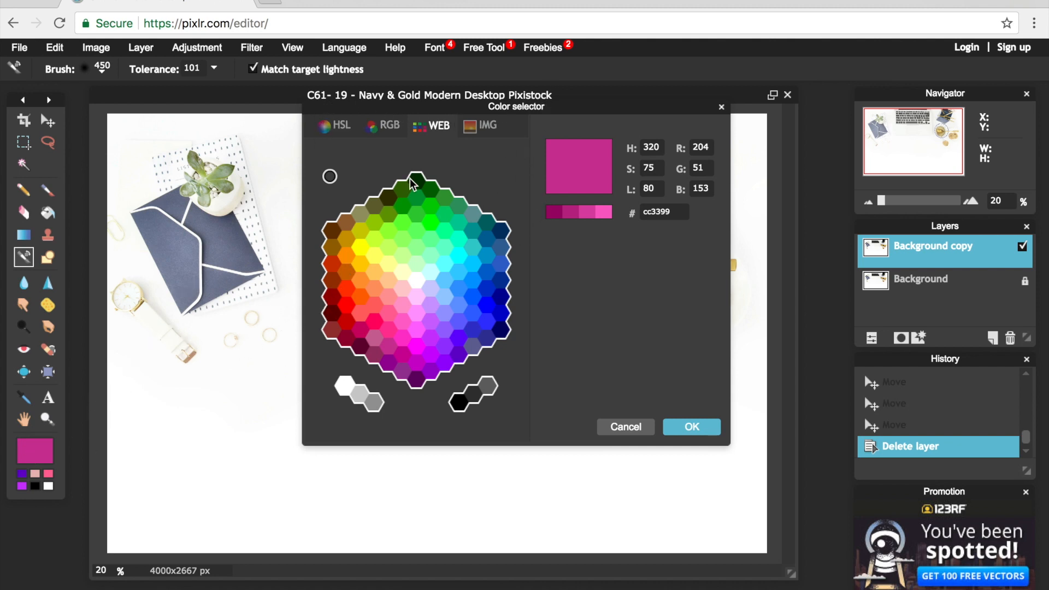
{"action": "mouse_move", "coordinate": [451, 349]}
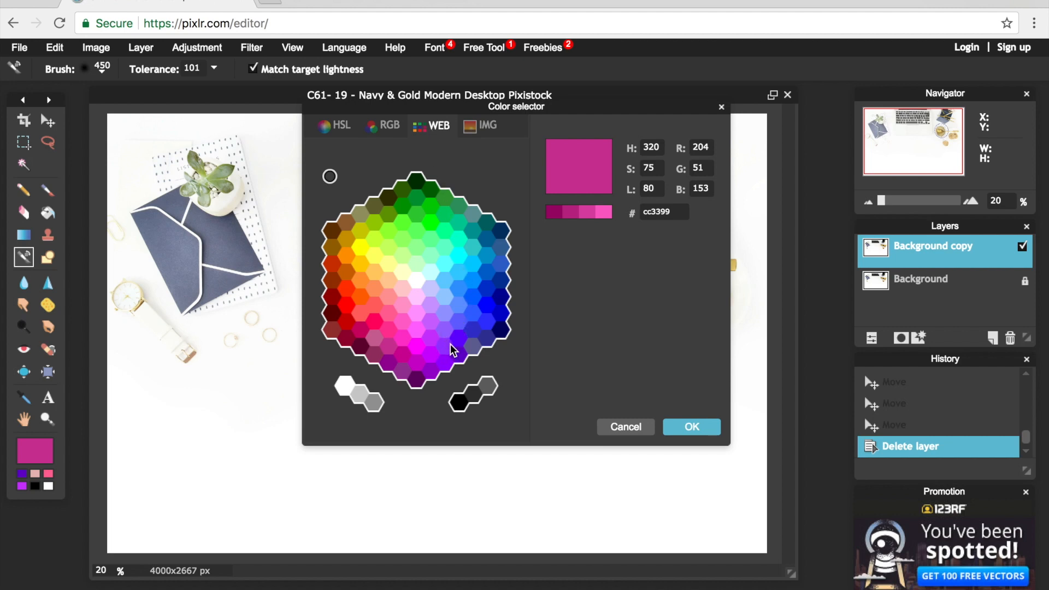
{"action": "mouse_move", "coordinate": [465, 256]}
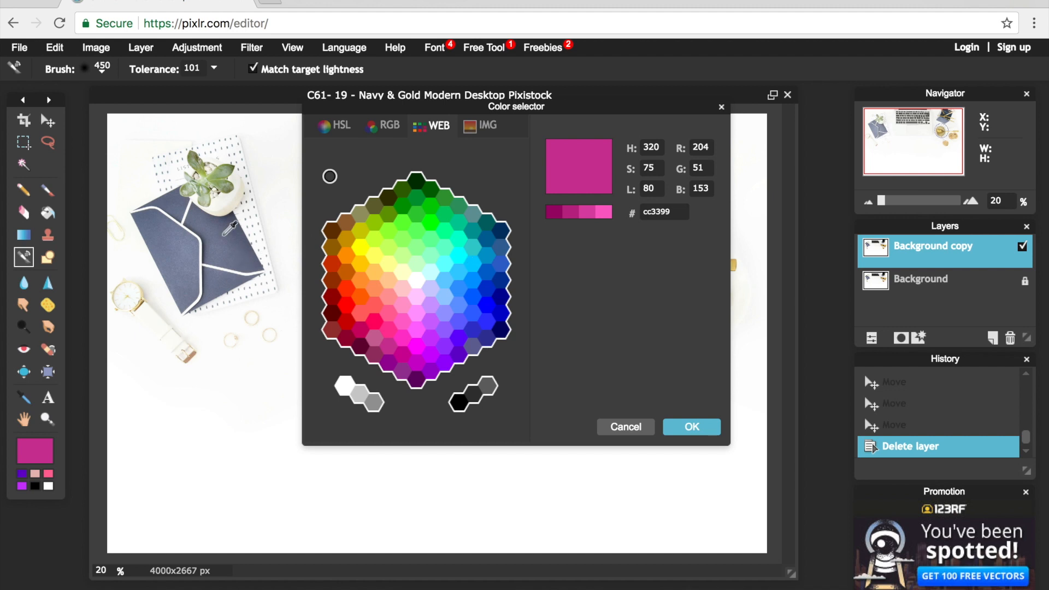
{"action": "mouse_move", "coordinate": [398, 354]}
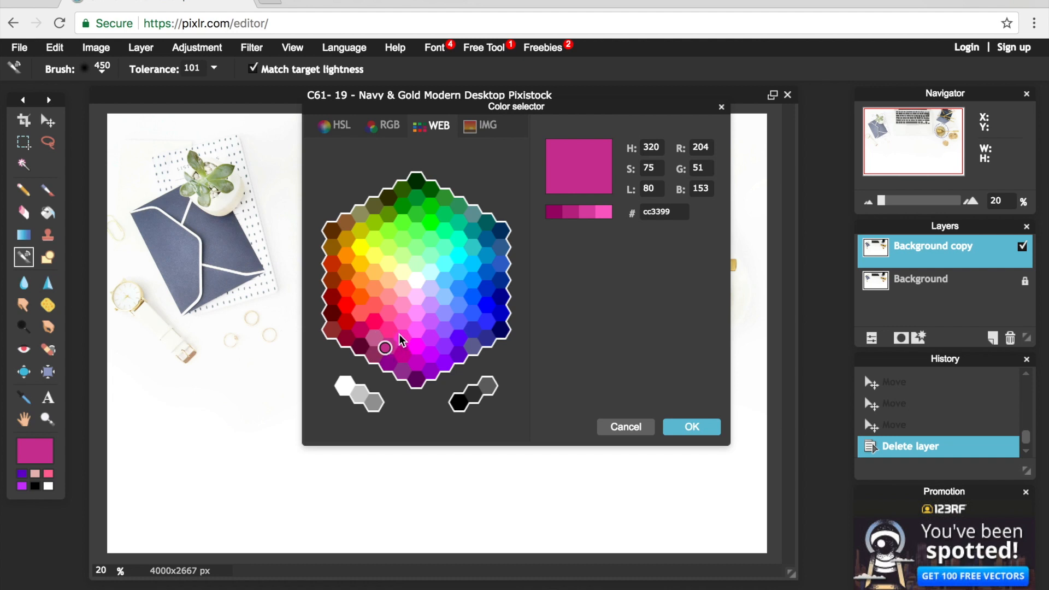
{"action": "mouse_move", "coordinate": [639, 394]}
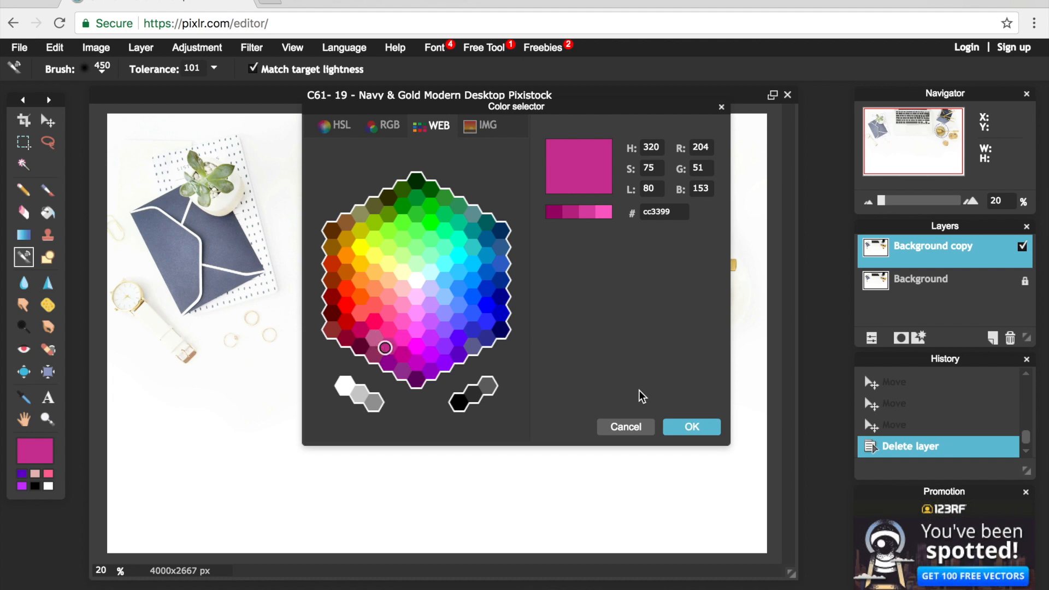
{"action": "mouse_move", "coordinate": [680, 432]}
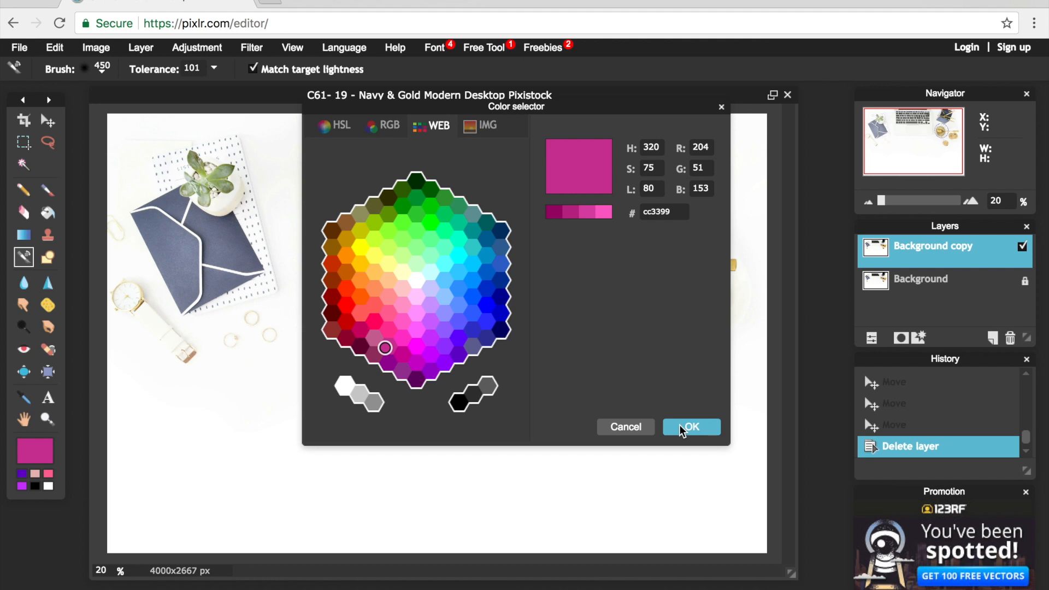
Step: Confirm magenta as the main colour and bring up the brush size and shape settings
{"action": "left_click", "coordinate": [689, 427]}
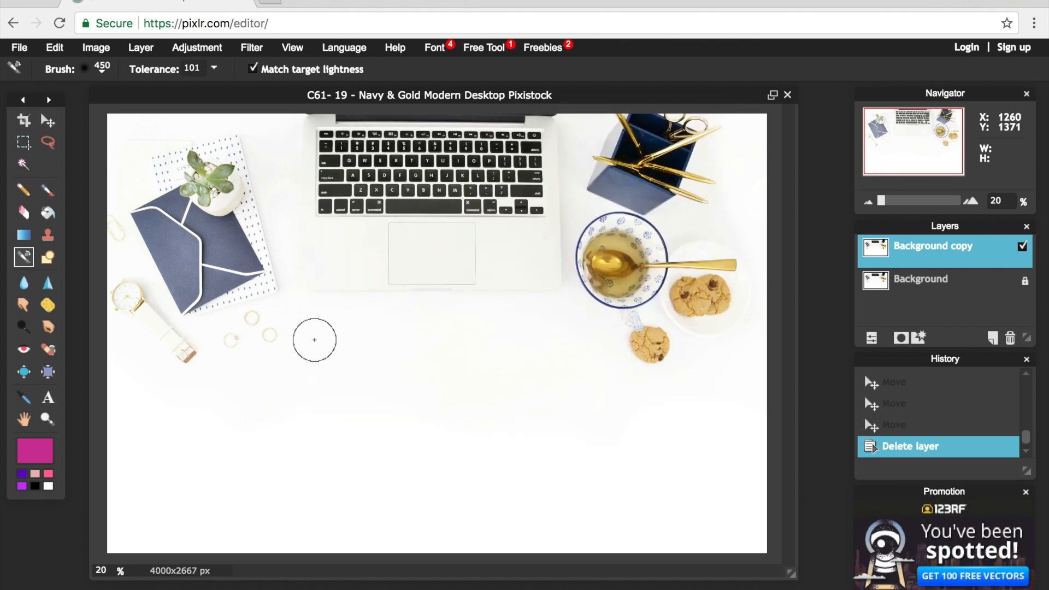
{"action": "mouse_move", "coordinate": [112, 75]}
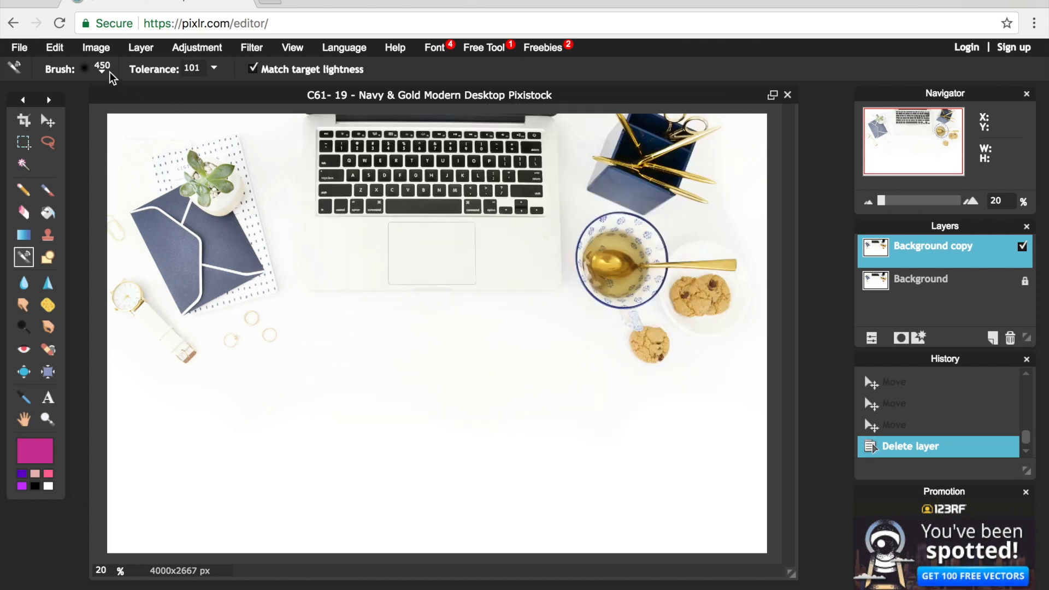
{"action": "left_click", "coordinate": [102, 68]}
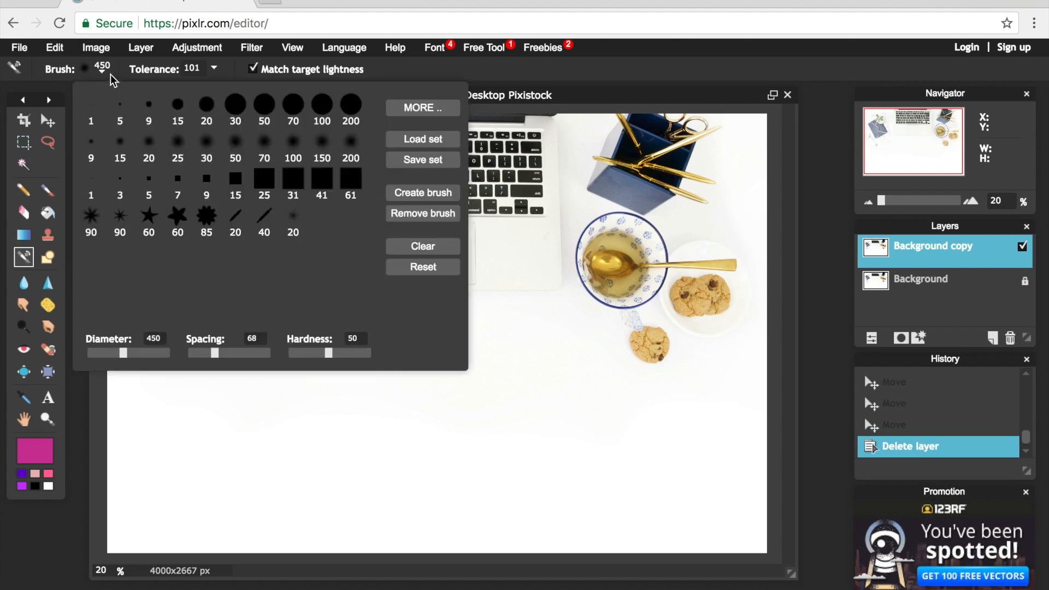
{"action": "mouse_move", "coordinate": [141, 340]}
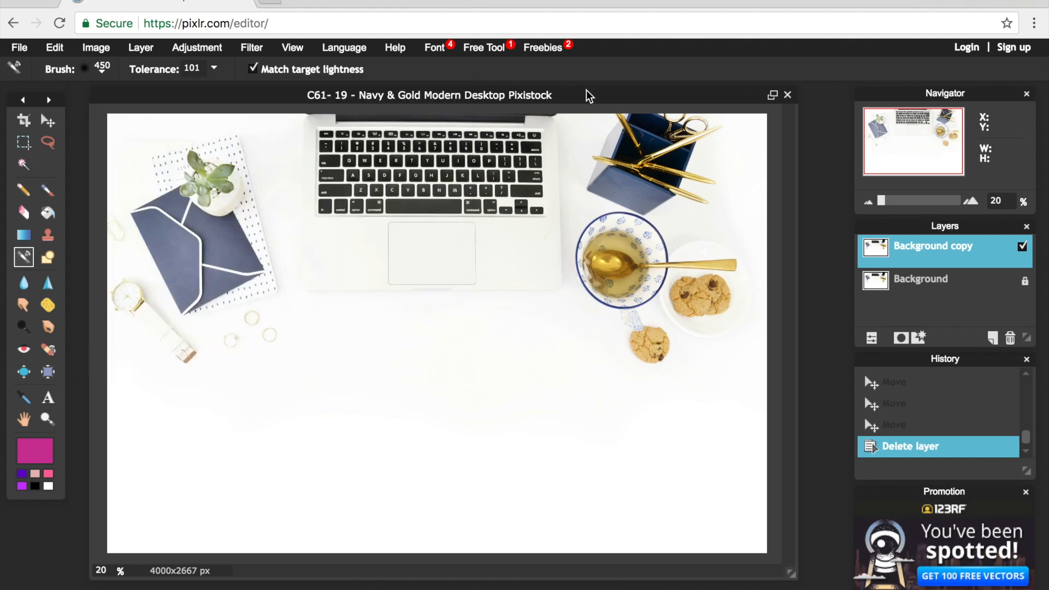
{"action": "mouse_move", "coordinate": [216, 74]}
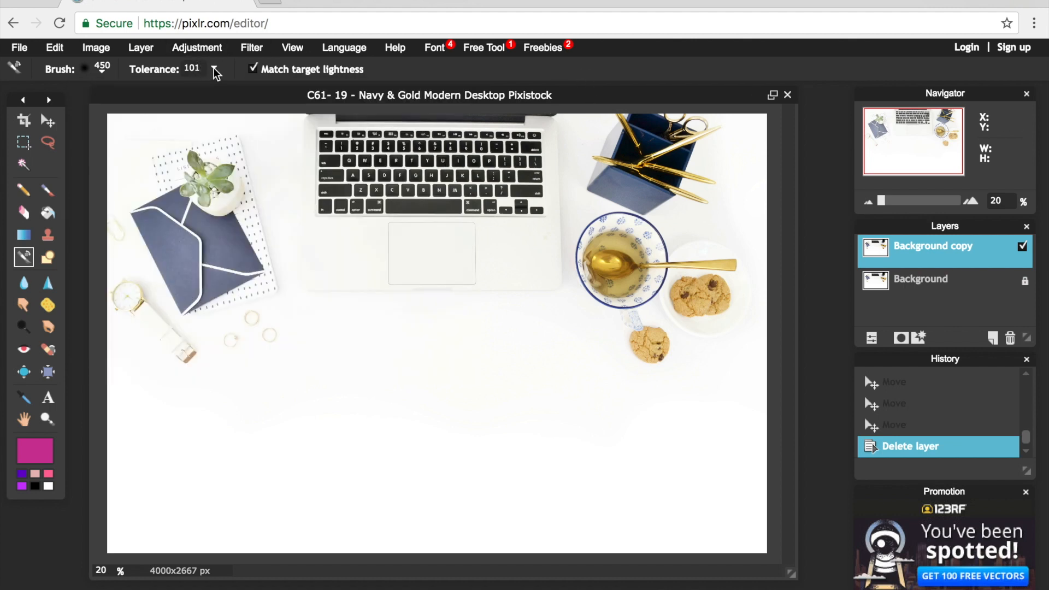
Step: Adjust the Color Replace tolerance slider to 99
{"action": "left_click", "coordinate": [214, 69]}
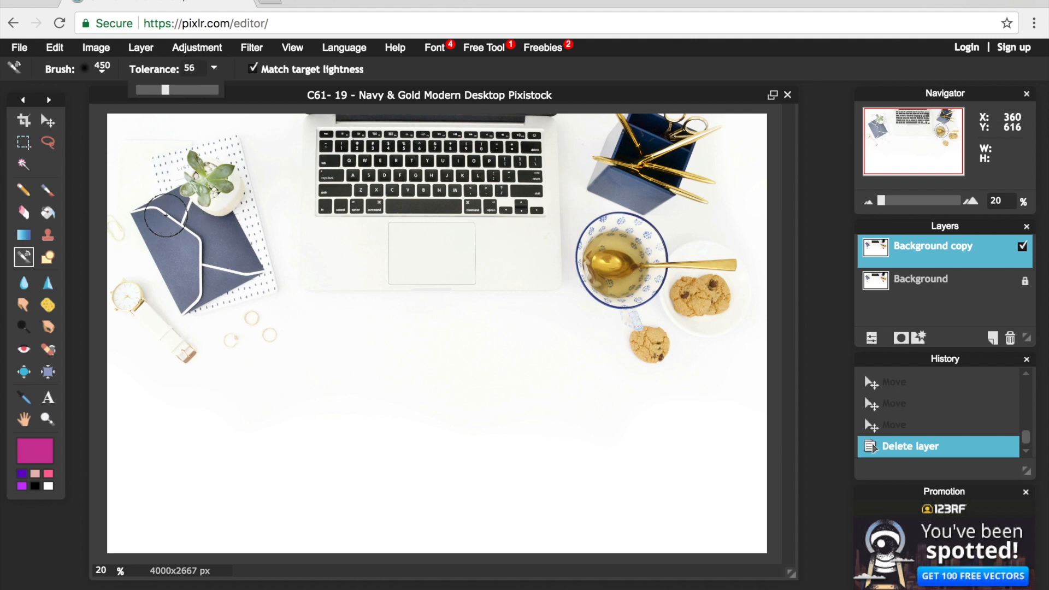
{"action": "mouse_move", "coordinate": [248, 256]}
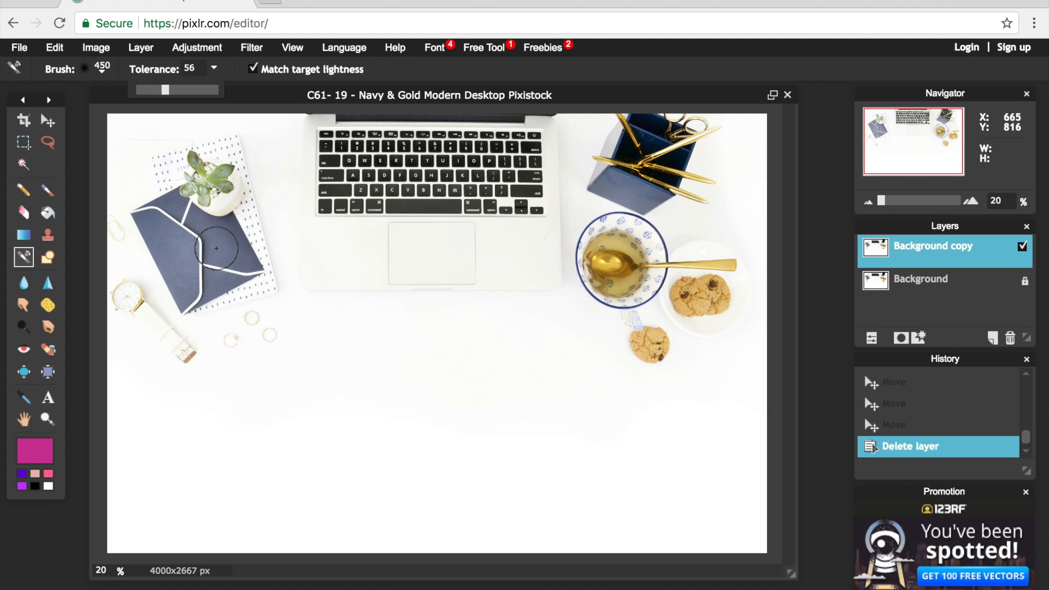
{"action": "mouse_move", "coordinate": [219, 256]}
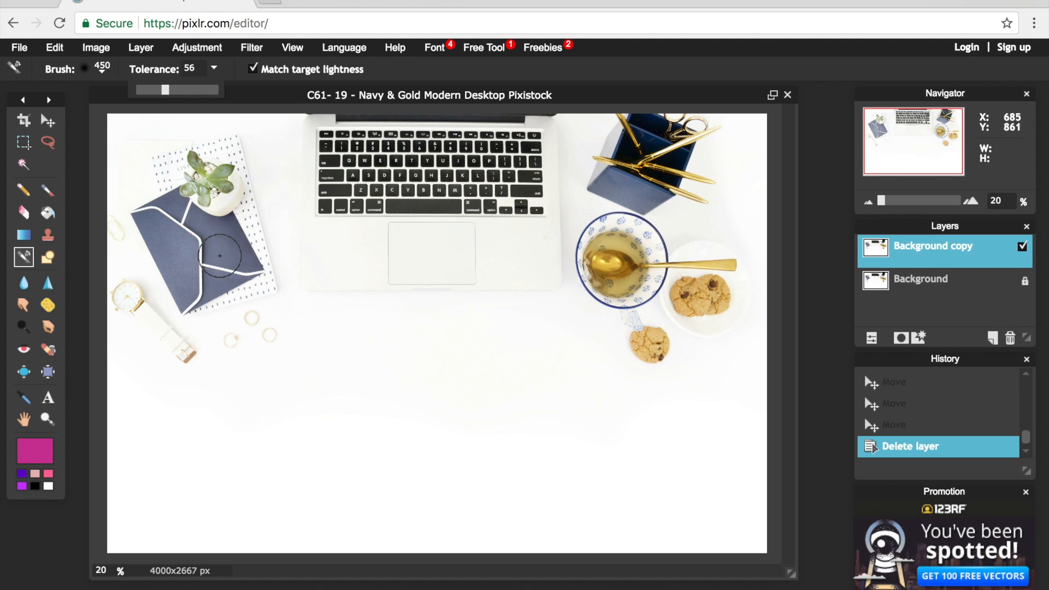
{"action": "mouse_move", "coordinate": [274, 215]}
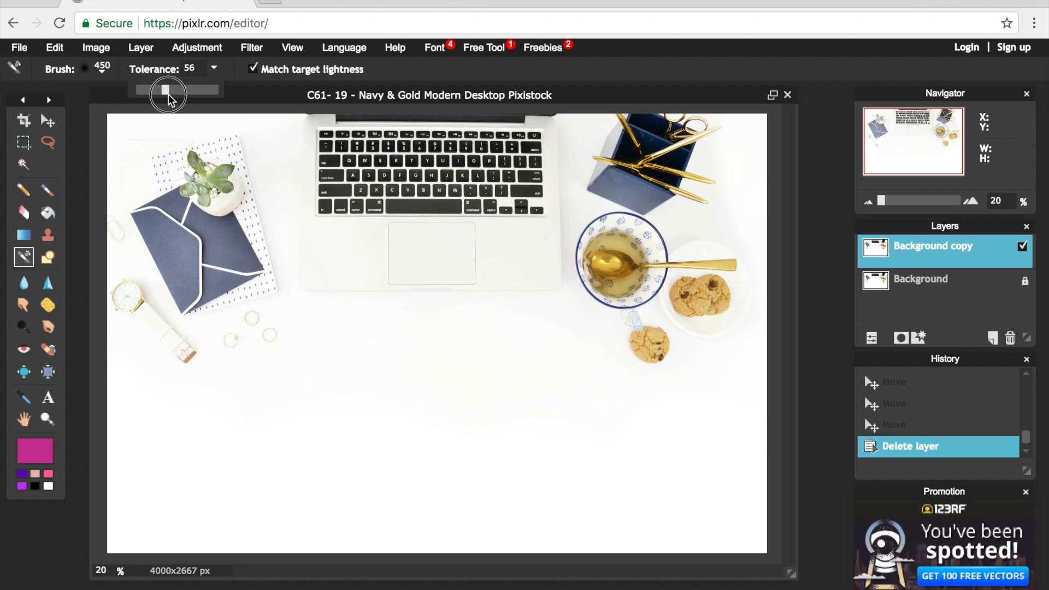
{"action": "left_click_drag", "start_coordinate": [166, 90], "coordinate": [190, 90]}
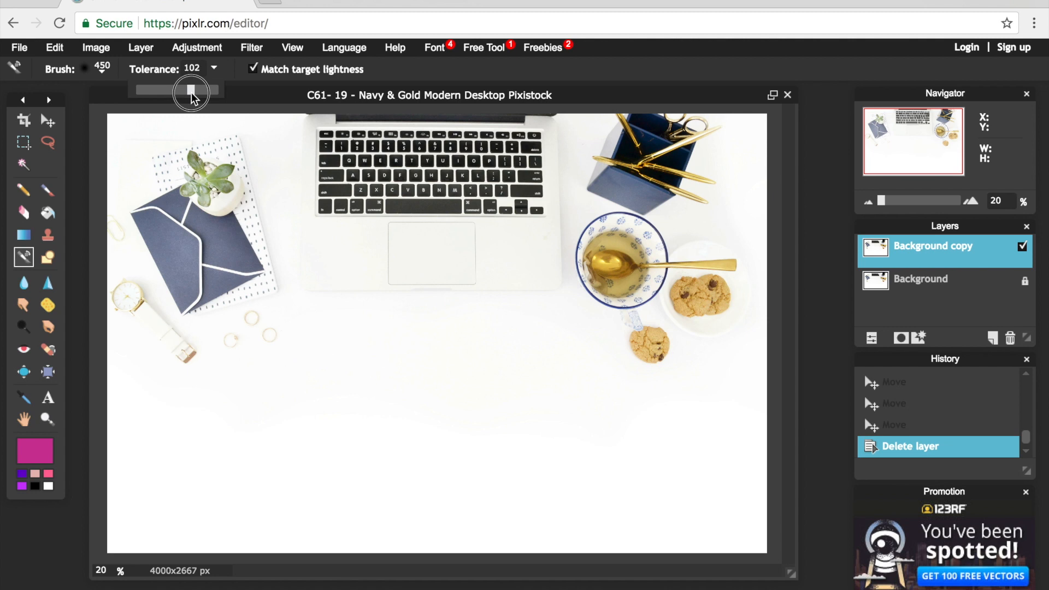
{"action": "left_click_drag", "start_coordinate": [190, 91], "coordinate": [186, 90]}
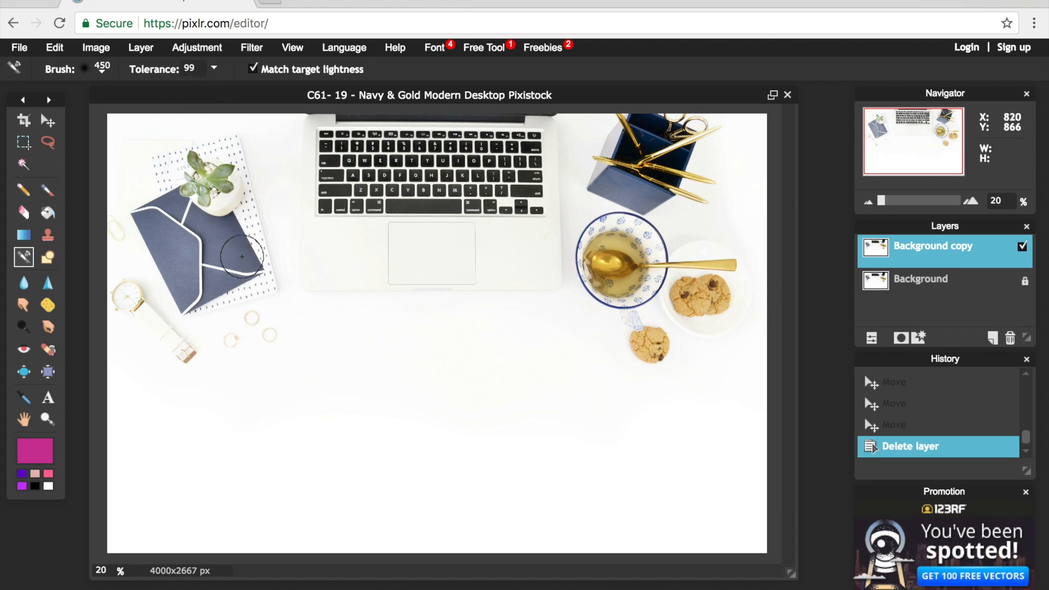
{"action": "mouse_move", "coordinate": [121, 182]}
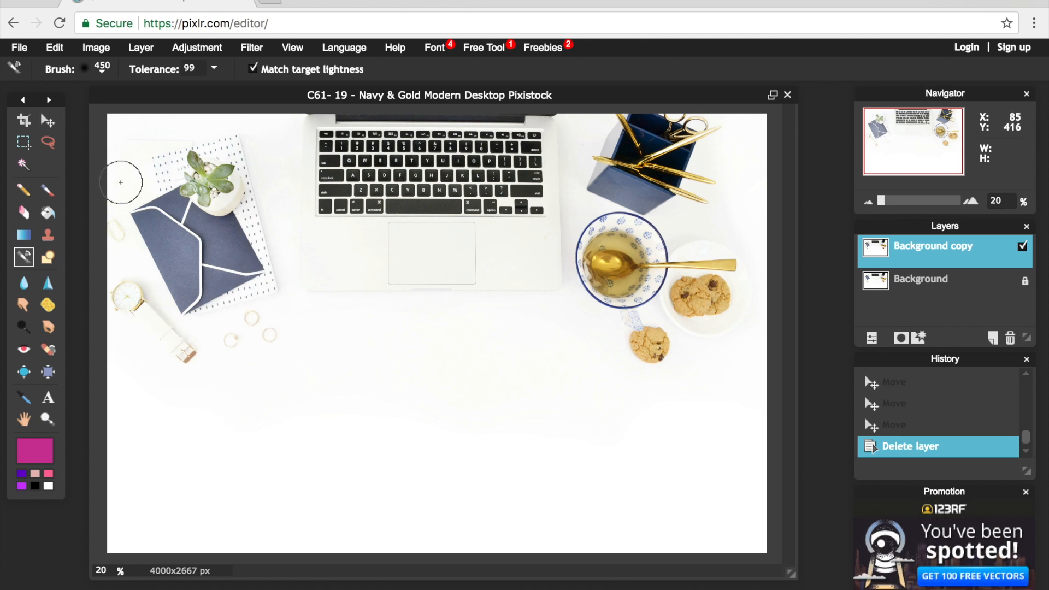
{"action": "mouse_move", "coordinate": [171, 203]}
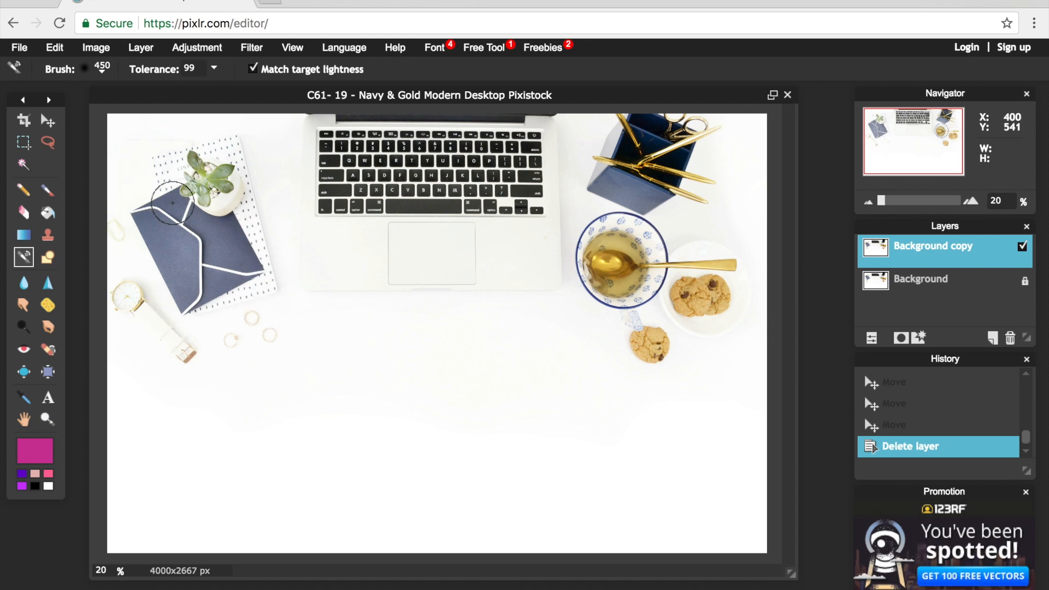
{"action": "mouse_move", "coordinate": [174, 201]}
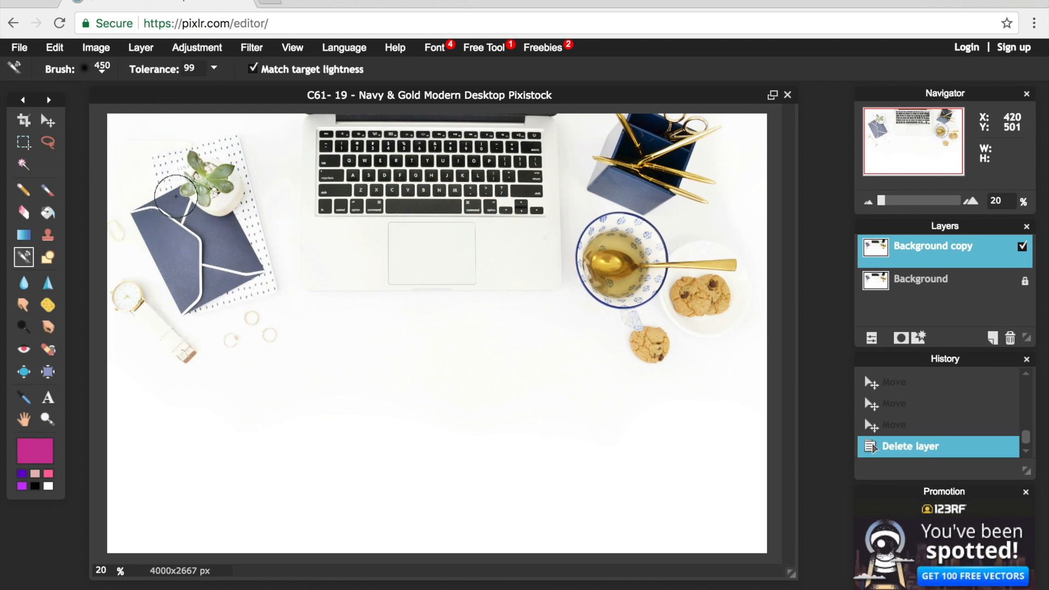
{"action": "mouse_move", "coordinate": [249, 230]}
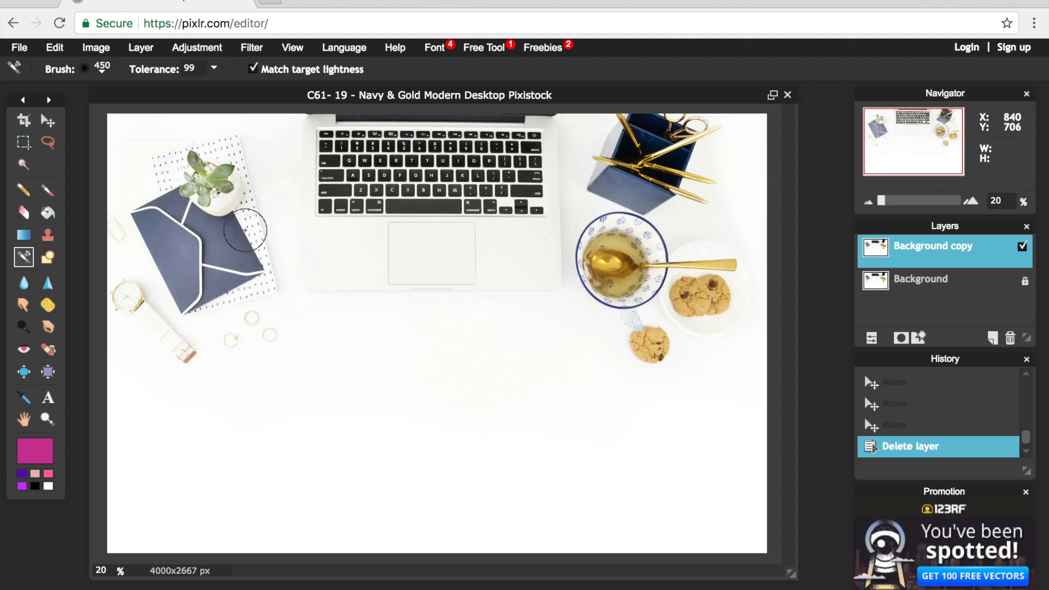
{"action": "mouse_move", "coordinate": [291, 219]}
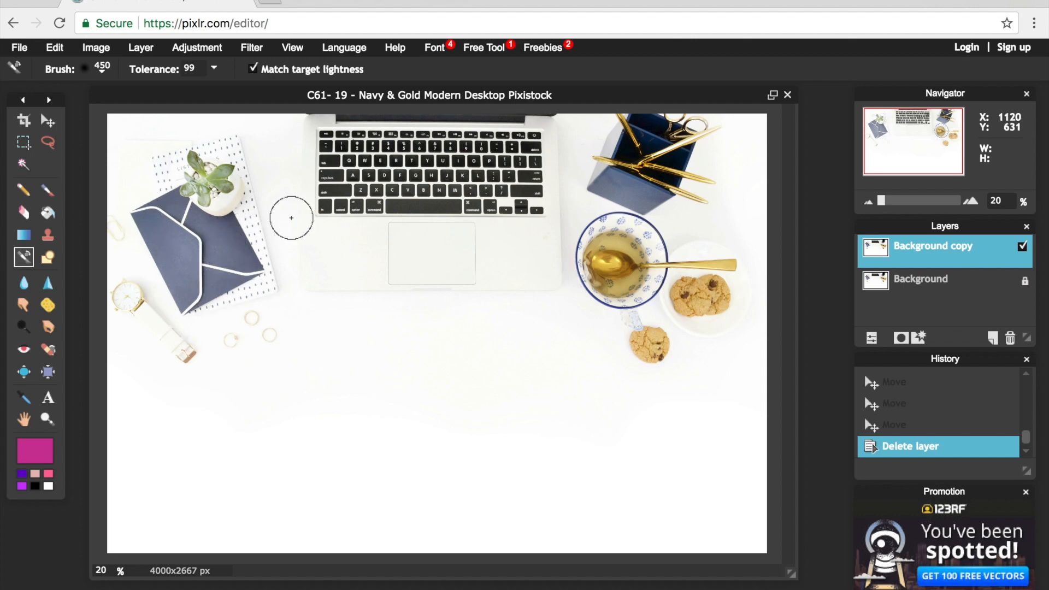
{"action": "mouse_move", "coordinate": [243, 204]}
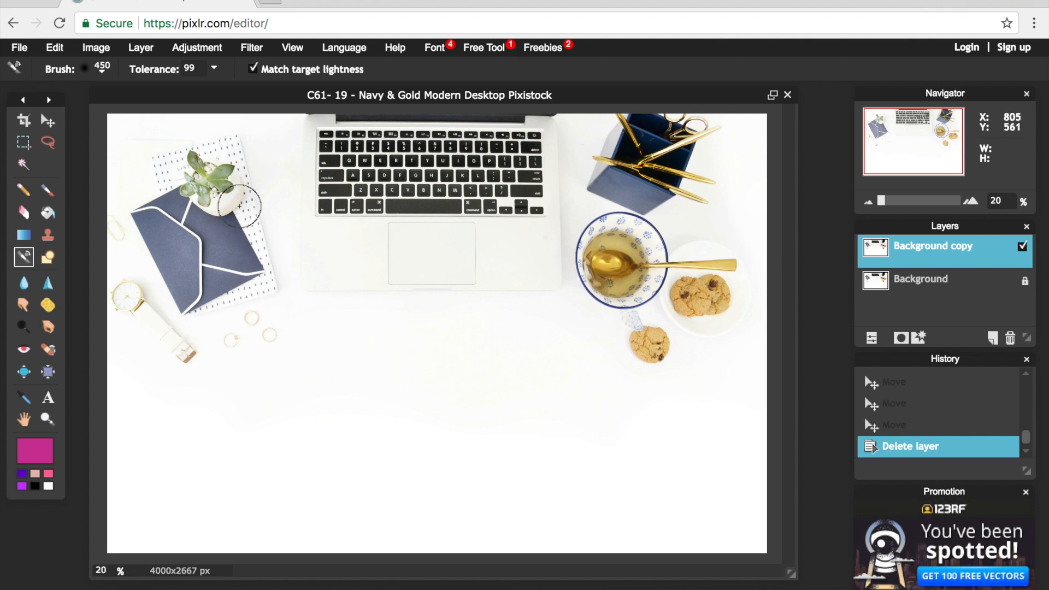
Step: Switch off Match target lightness for the colour replacement, tolerance staying at 99
{"action": "left_click", "coordinate": [252, 69]}
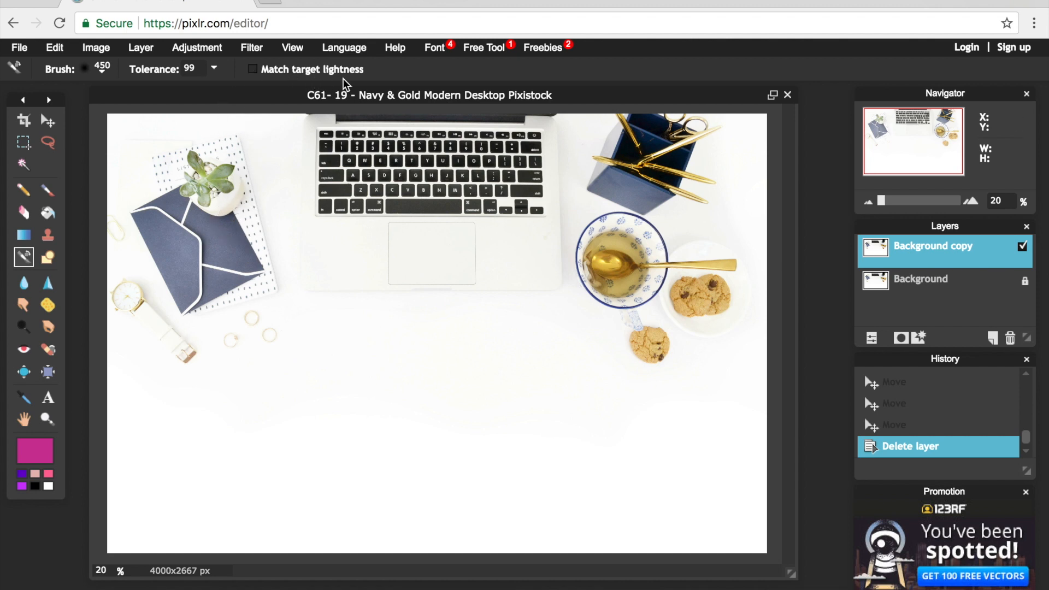
{"action": "mouse_move", "coordinate": [298, 321]}
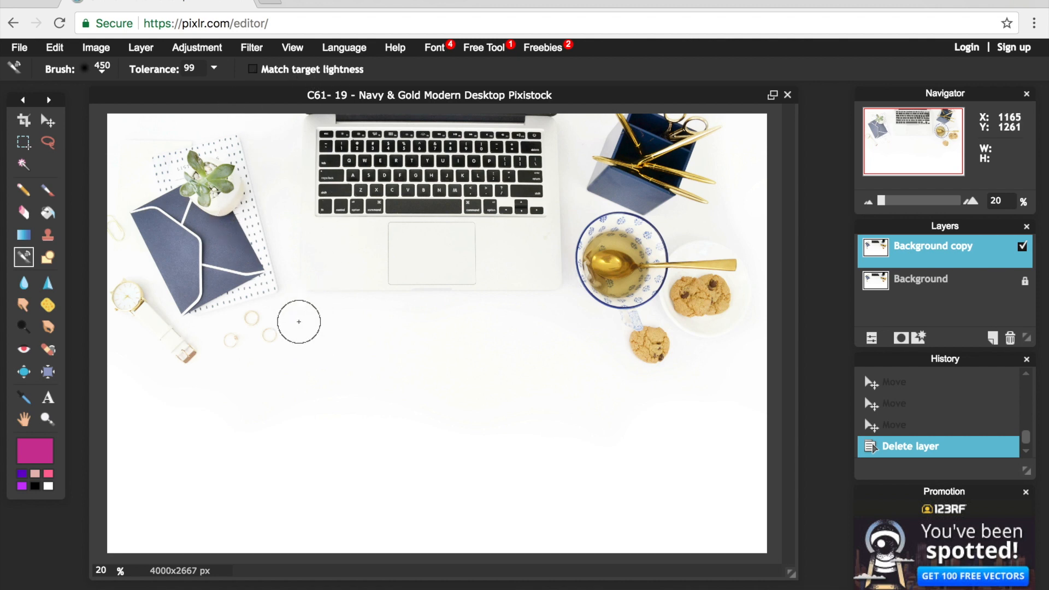
{"action": "mouse_move", "coordinate": [231, 319]}
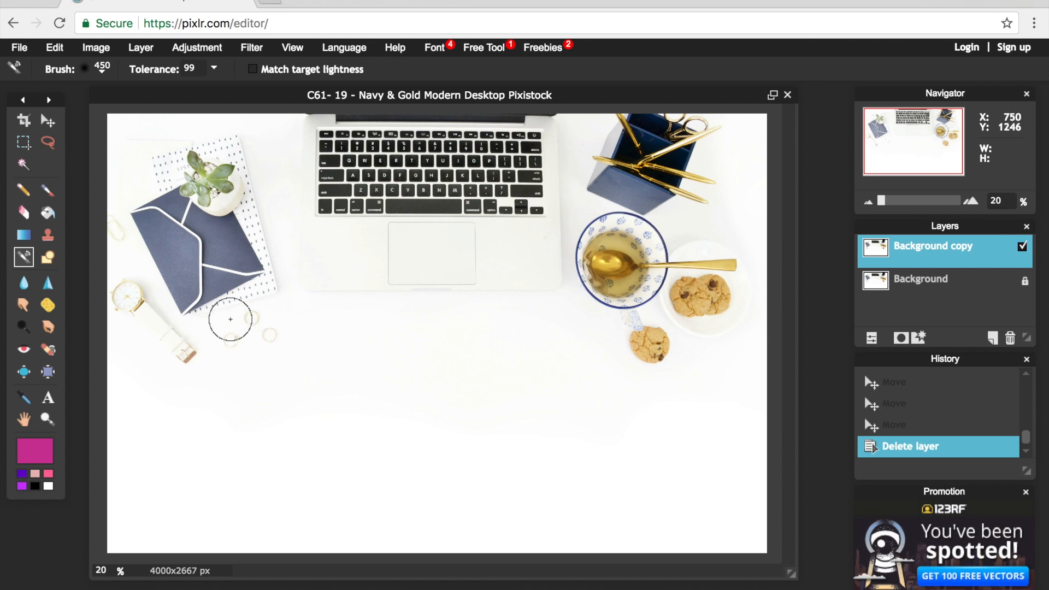
{"action": "mouse_move", "coordinate": [190, 295]}
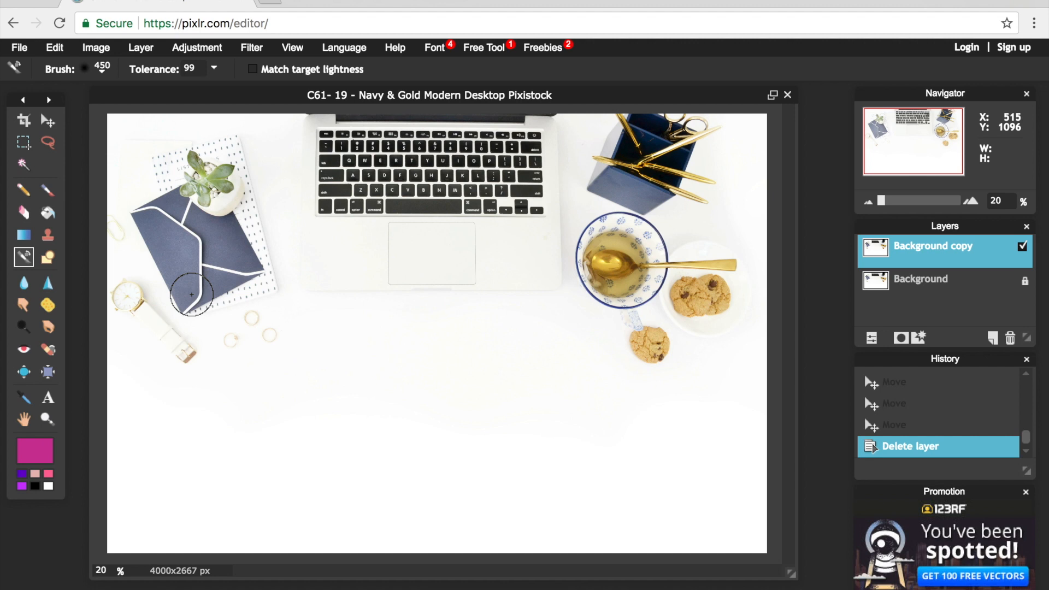
{"action": "mouse_move", "coordinate": [175, 258]}
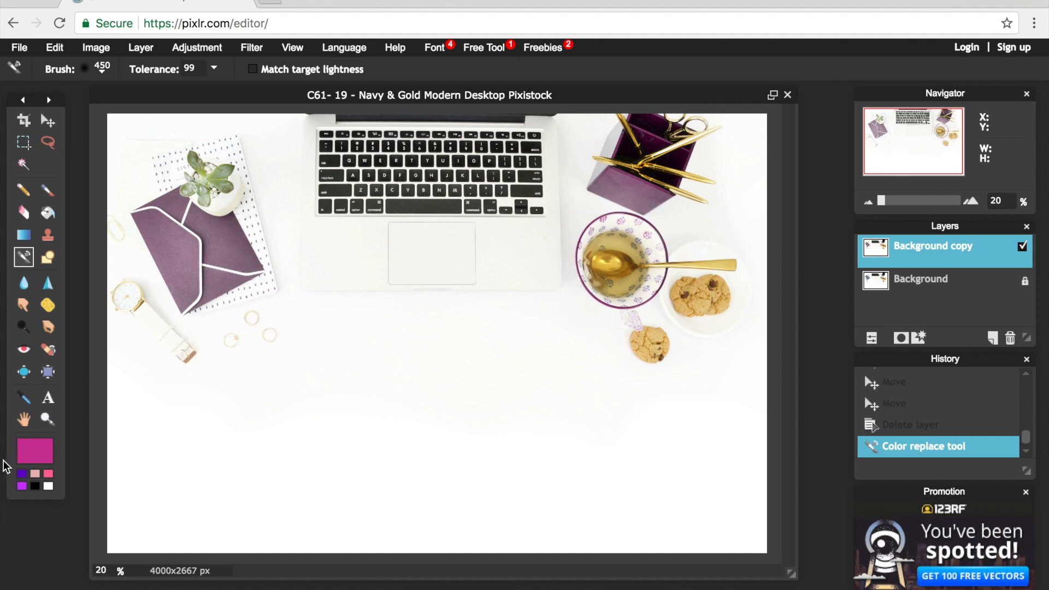
{"action": "mouse_move", "coordinate": [34, 451]}
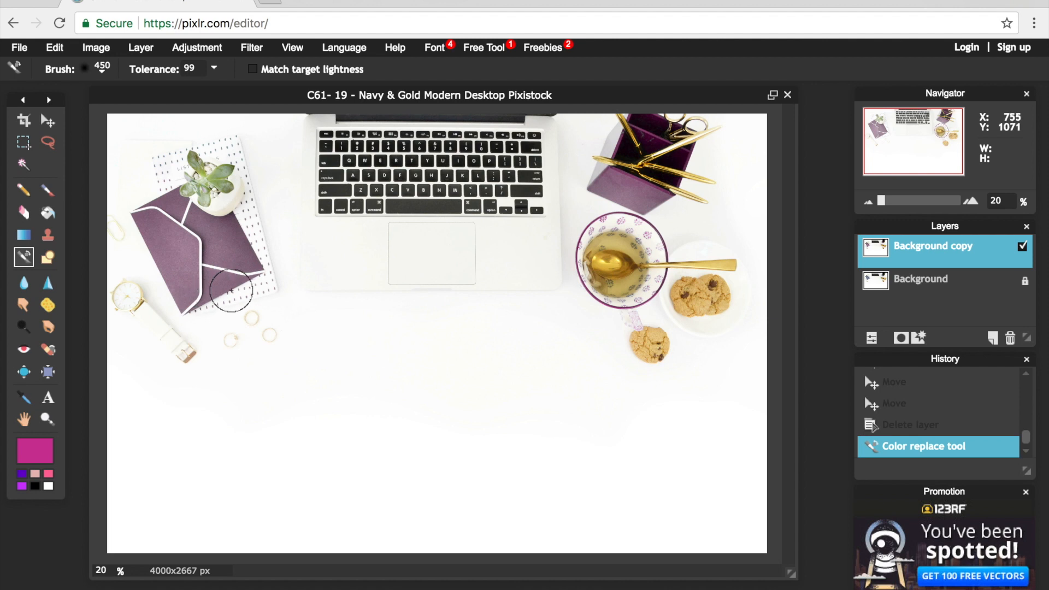
{"action": "mouse_move", "coordinate": [284, 277]}
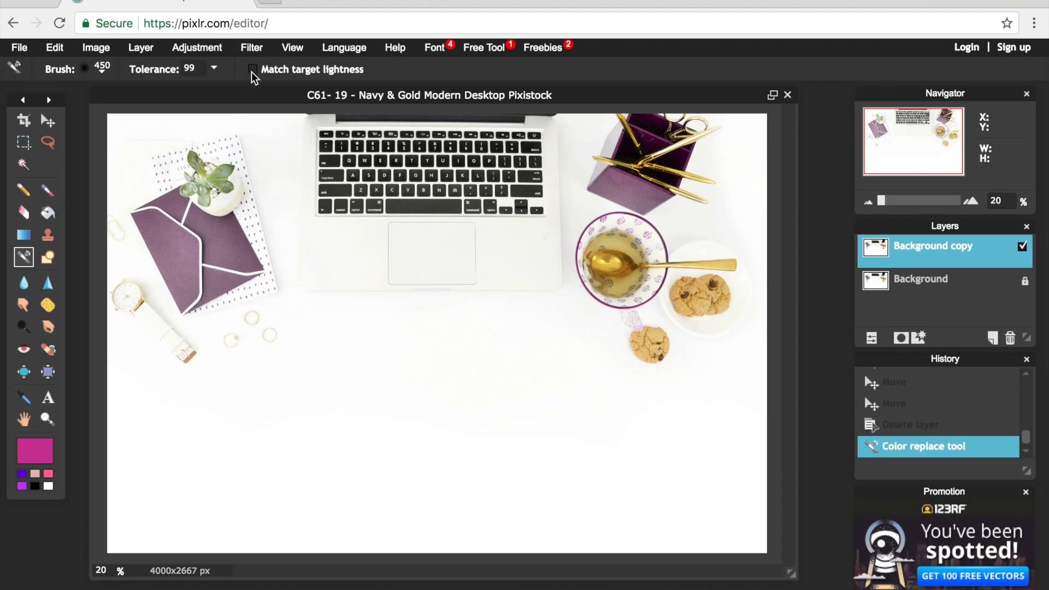
Step: Switch Match target lightness back on for the colour replacement
{"action": "left_click", "coordinate": [253, 69]}
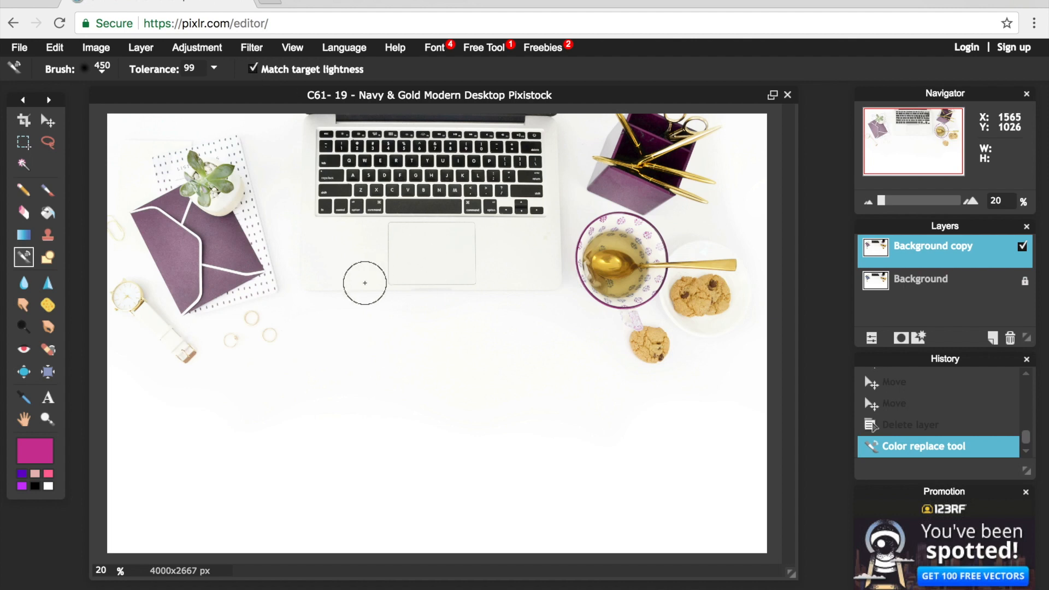
{"action": "mouse_move", "coordinate": [393, 280]}
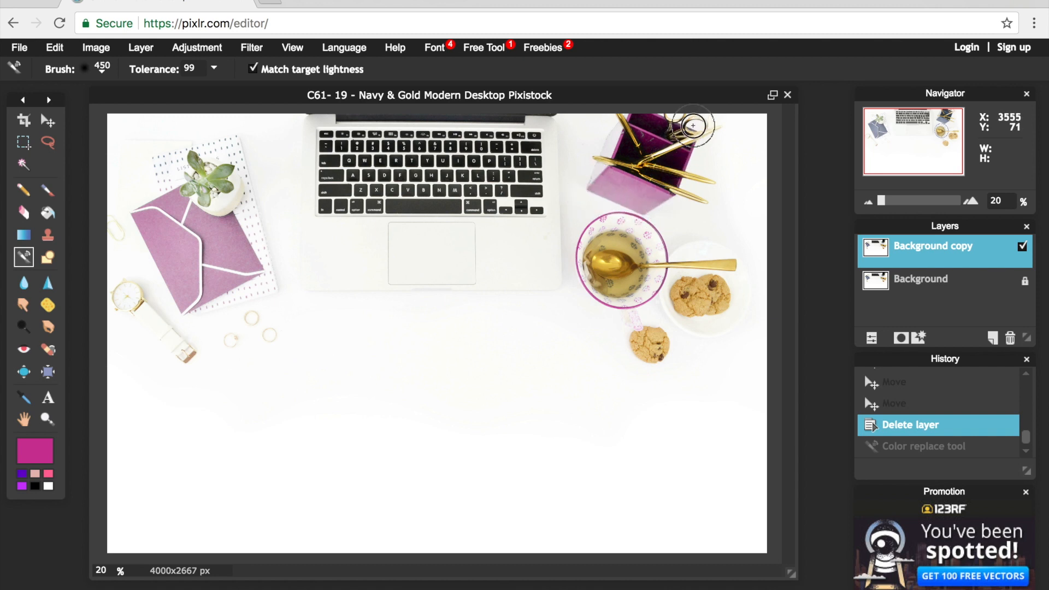
{"action": "mouse_move", "coordinate": [582, 293]}
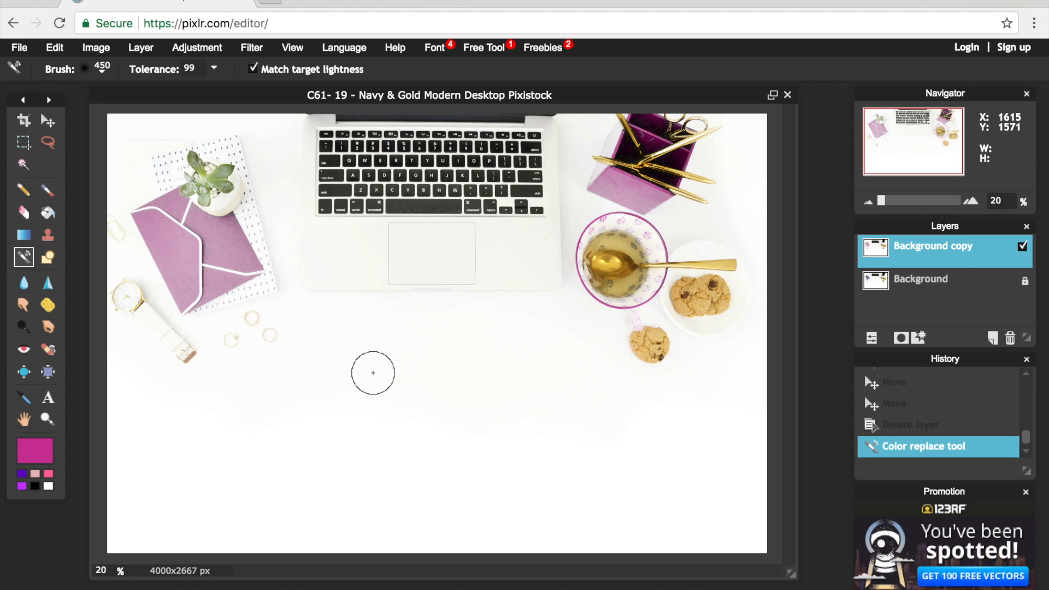
{"action": "mouse_move", "coordinate": [427, 426]}
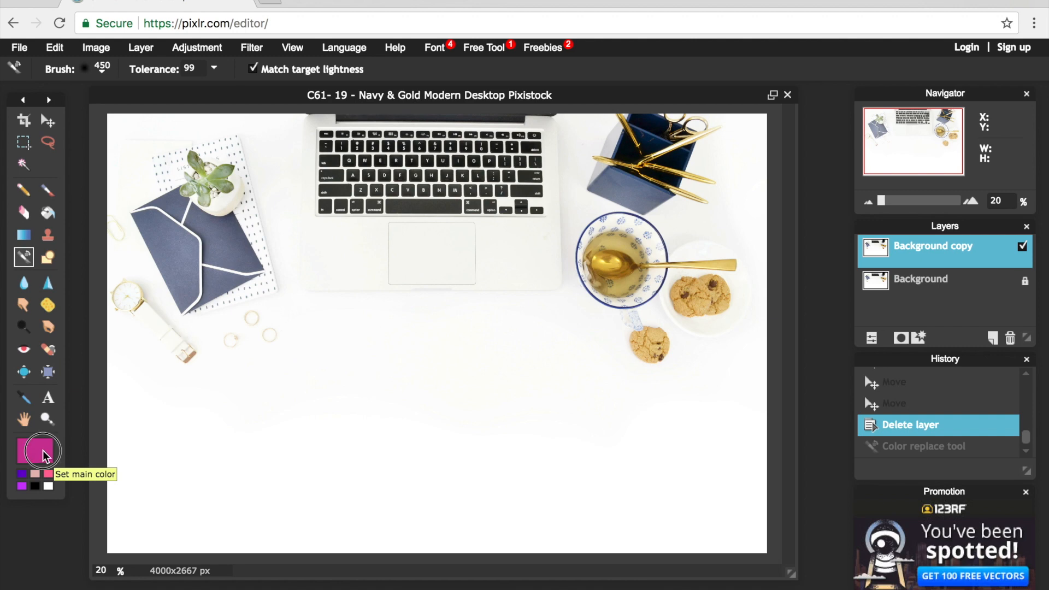
Step: Choose a bright cyan hexagon from the WEB palette as the main painting colour and confirm
{"action": "left_click", "coordinate": [35, 450]}
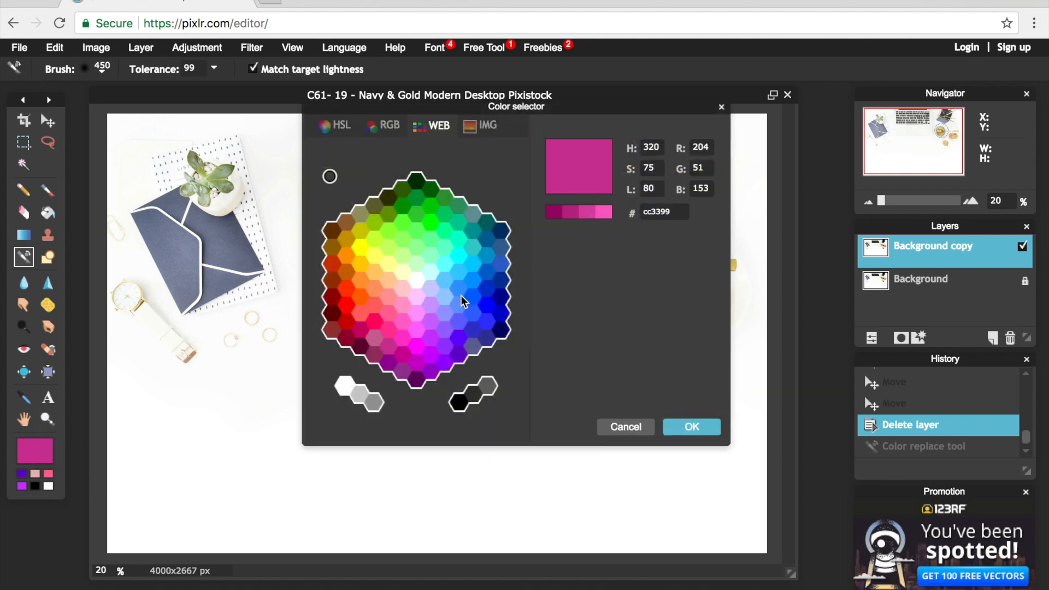
{"action": "left_click", "coordinate": [473, 286]}
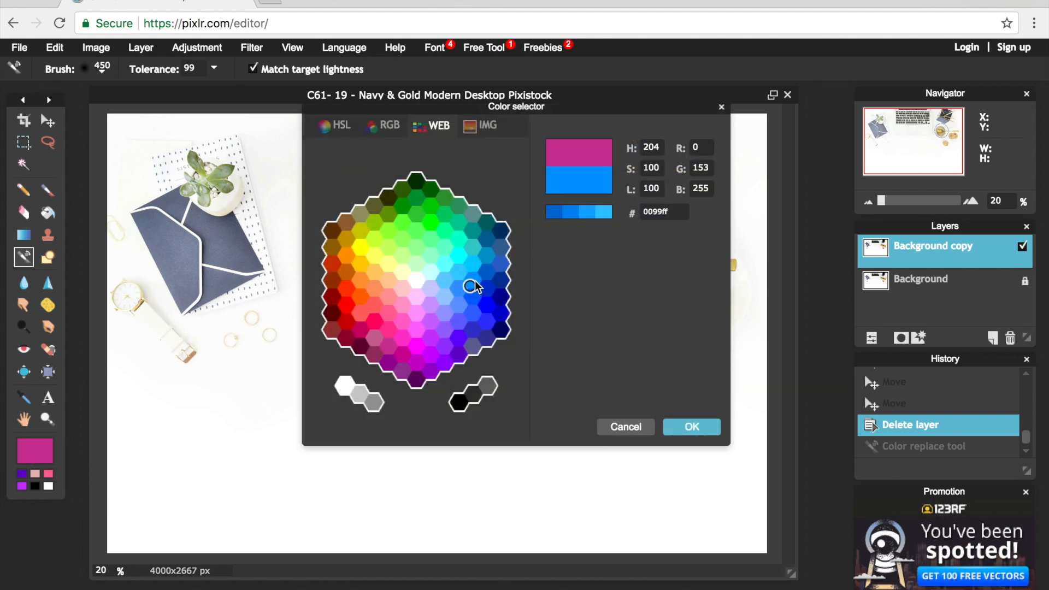
{"action": "mouse_move", "coordinate": [475, 277]}
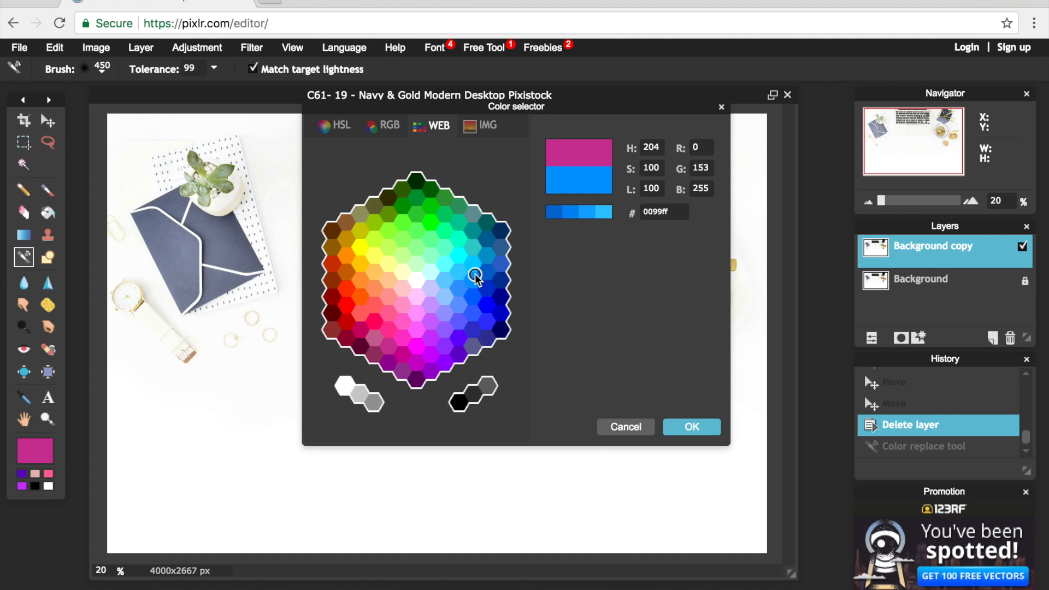
{"action": "left_click", "coordinate": [477, 268]}
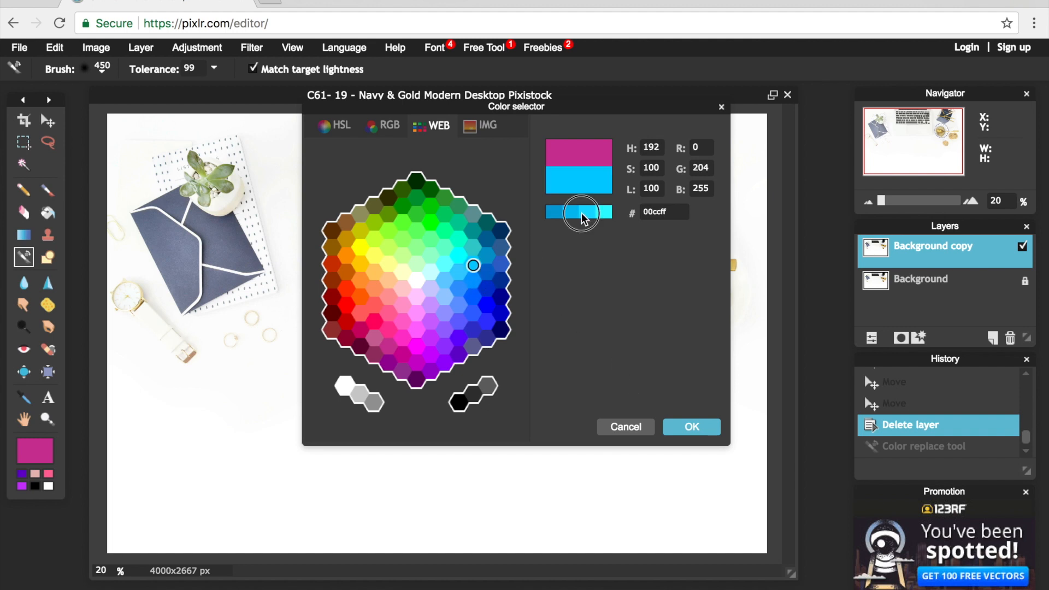
{"action": "left_click", "coordinate": [690, 428]}
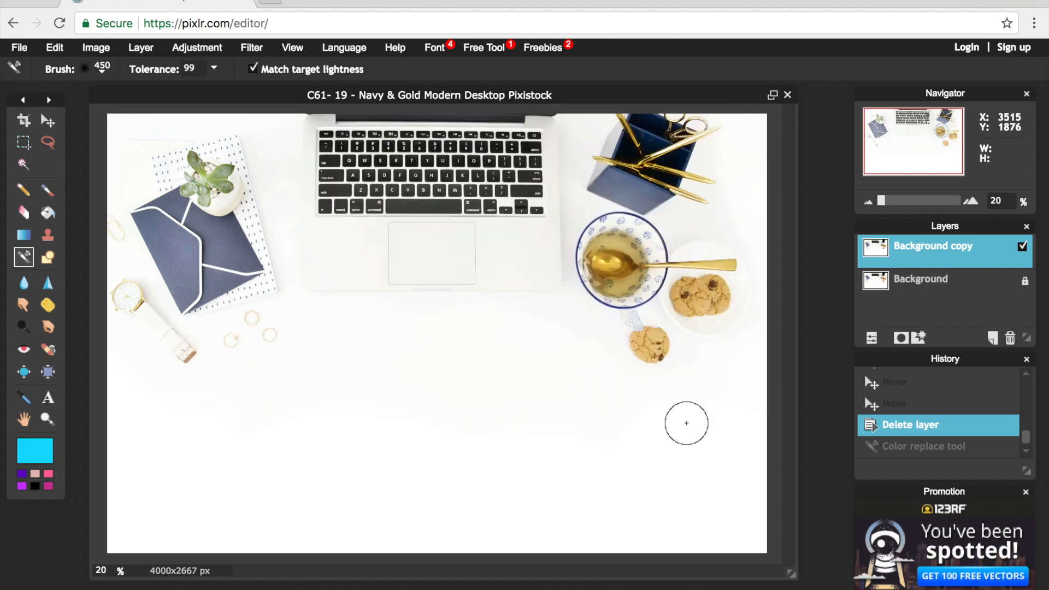
{"action": "mouse_move", "coordinate": [241, 258]}
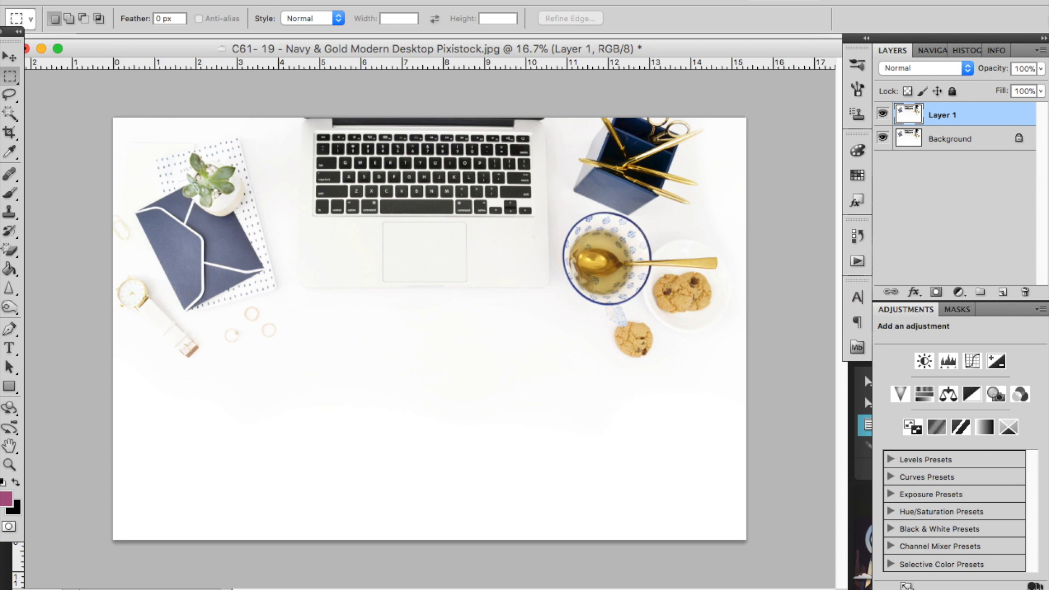
{"action": "mouse_move", "coordinate": [954, 129]}
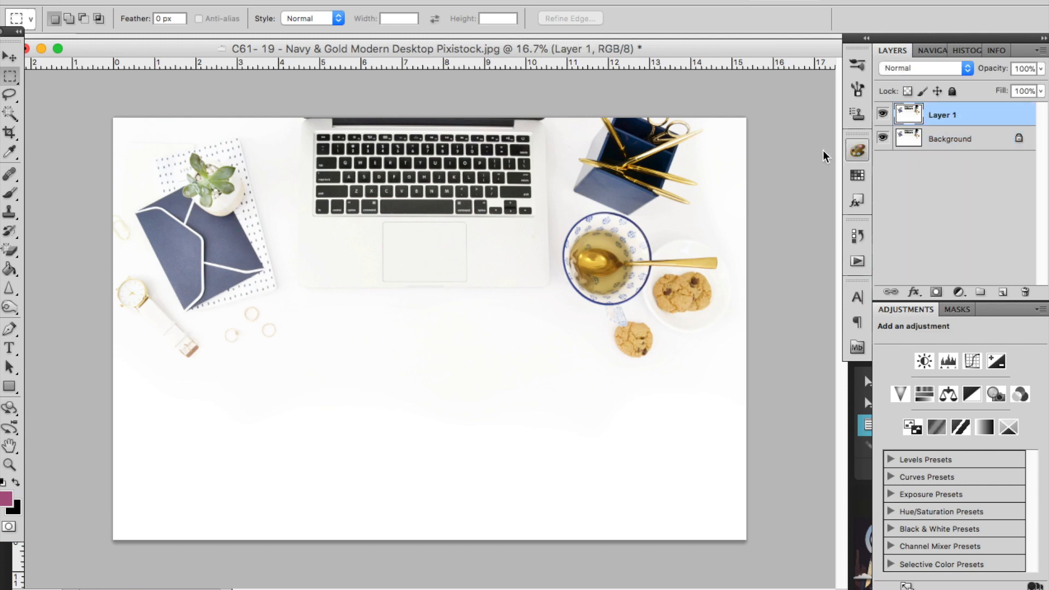
Step: Show the Image menu's Adjustments submenu with its colour adjustment options
{"action": "left_click", "coordinate": [231, 7]}
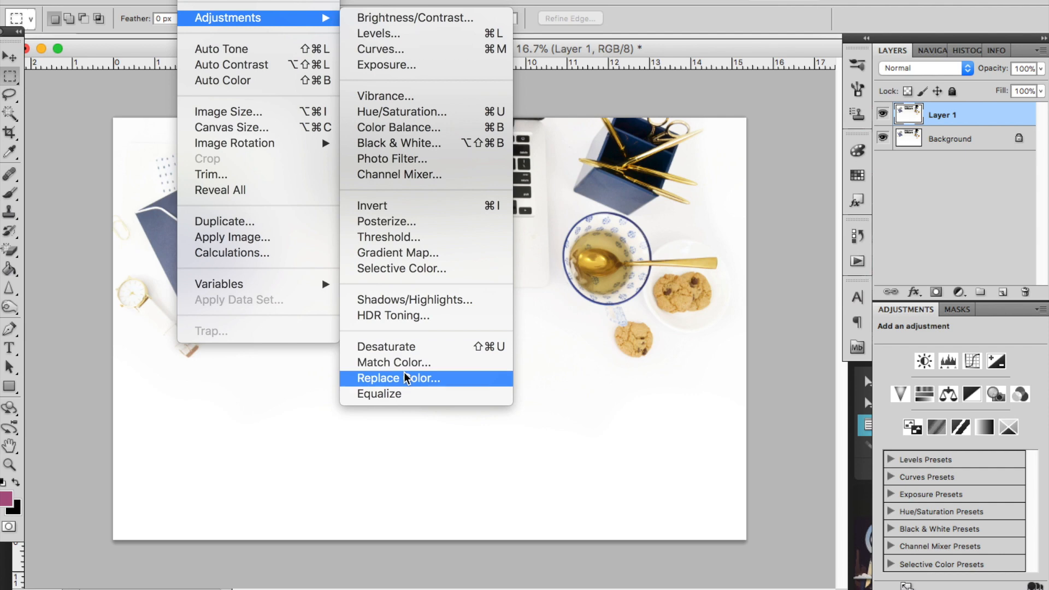
Step: Bring up the Replace Color dialog on the duplicate layer, fuzziness at 56
{"action": "left_click", "coordinate": [397, 378]}
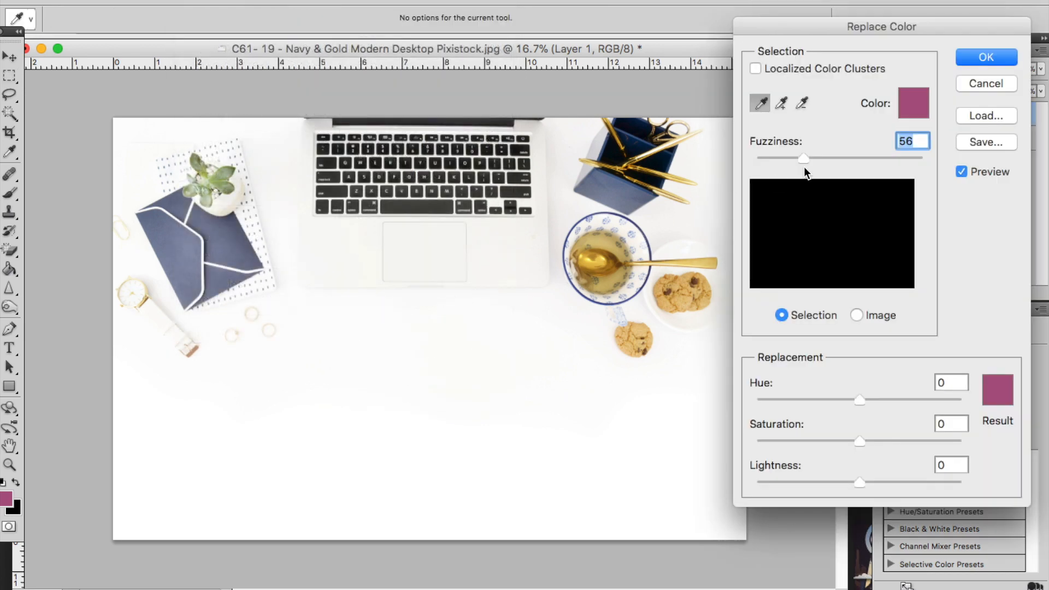
{"action": "mouse_move", "coordinate": [830, 141]}
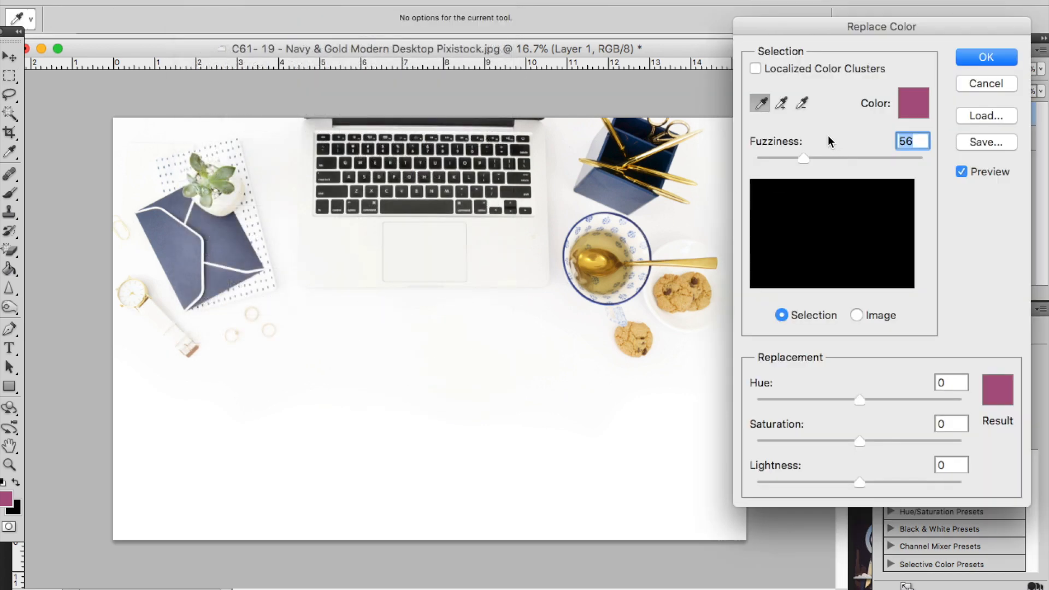
{"action": "mouse_move", "coordinate": [829, 141]}
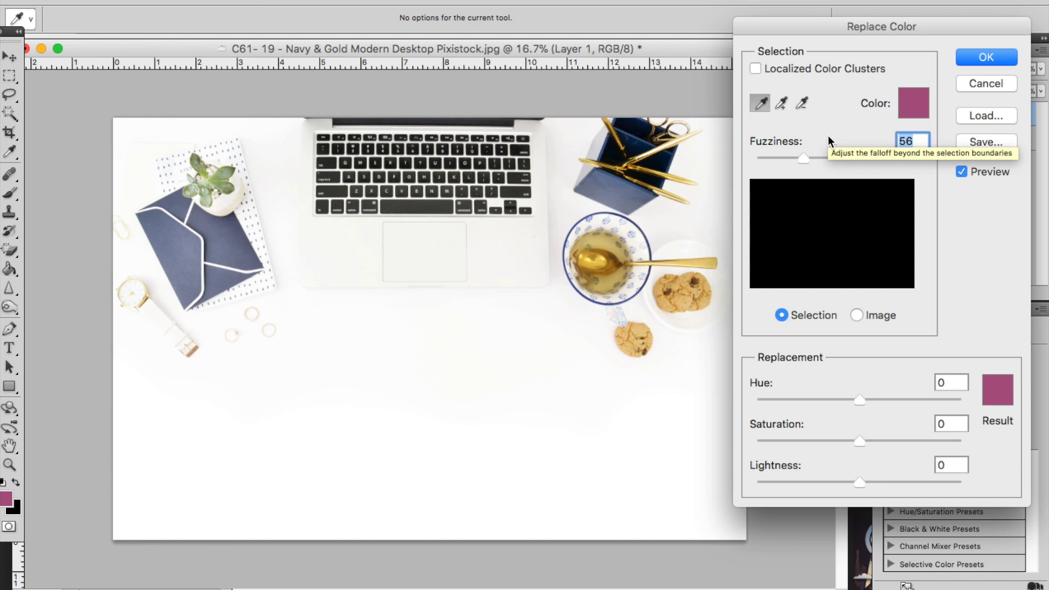
{"action": "mouse_move", "coordinate": [829, 141]}
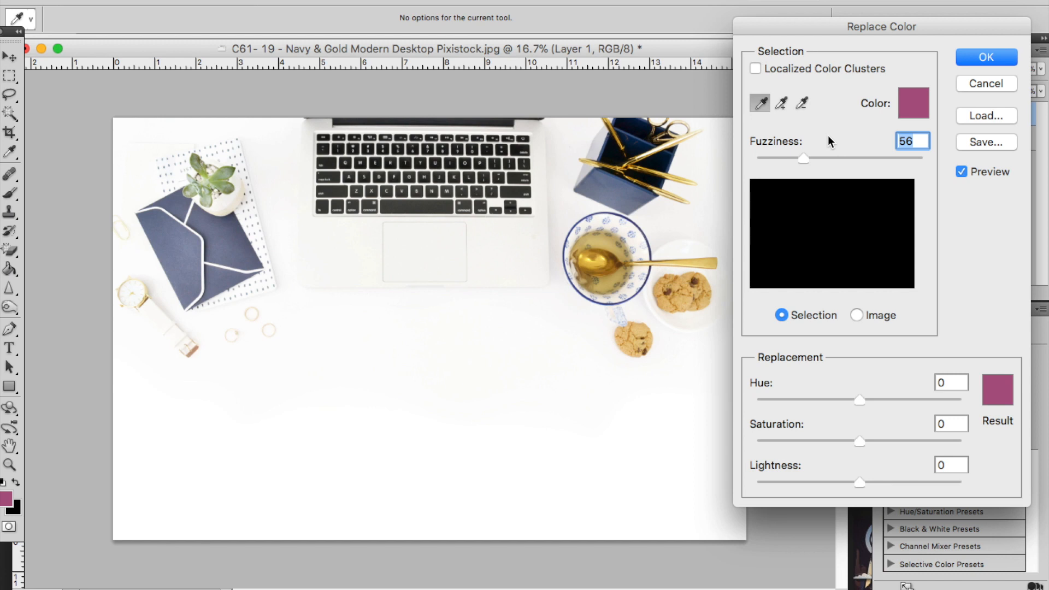
{"action": "mouse_move", "coordinate": [935, 84]}
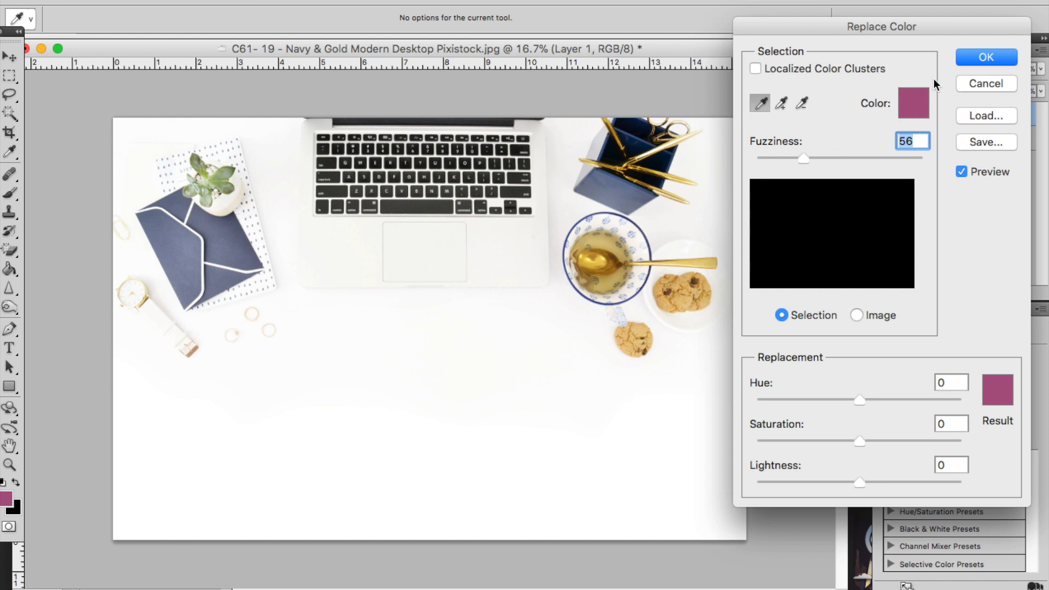
{"action": "mouse_move", "coordinate": [908, 115]}
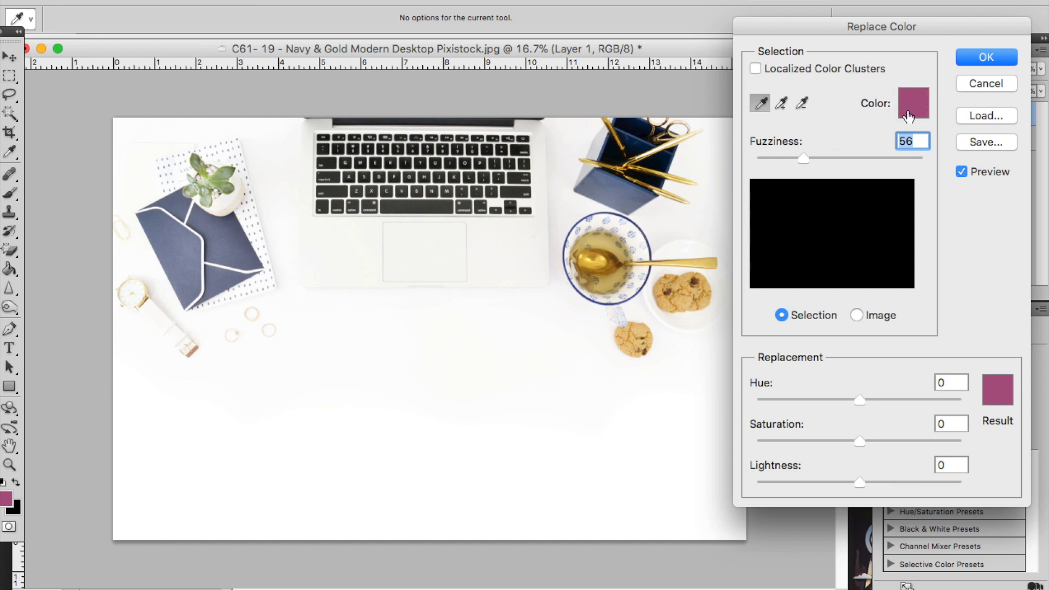
{"action": "mouse_move", "coordinate": [1021, 389]}
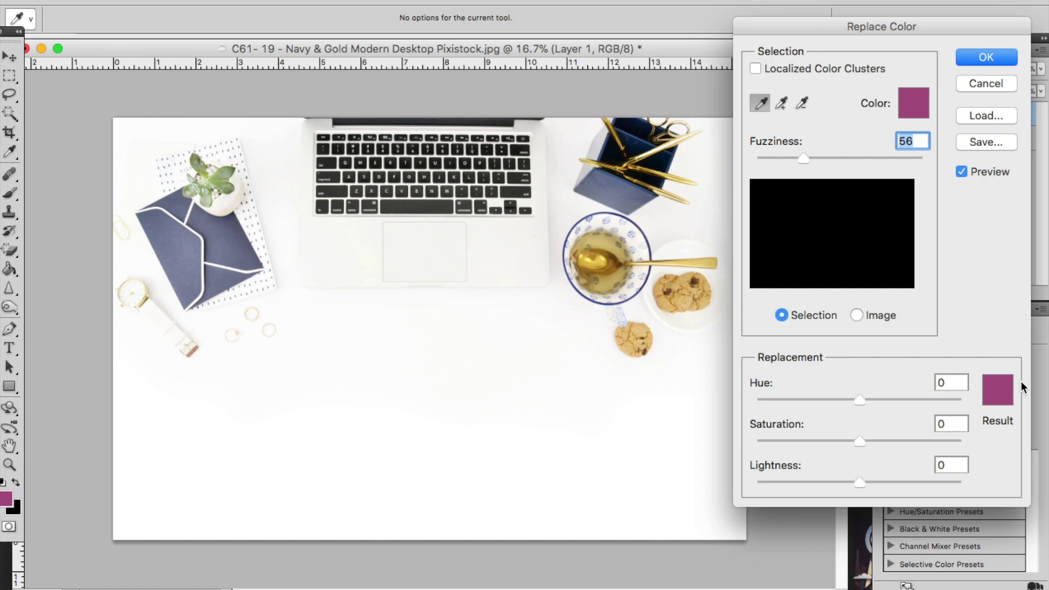
{"action": "mouse_move", "coordinate": [996, 406]}
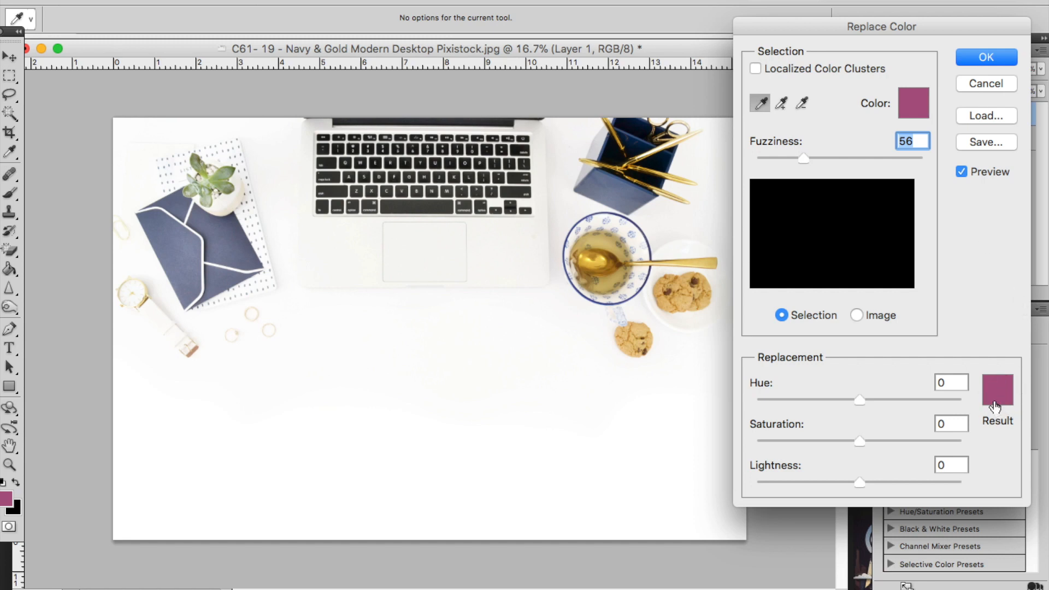
{"action": "mouse_move", "coordinate": [793, 140]}
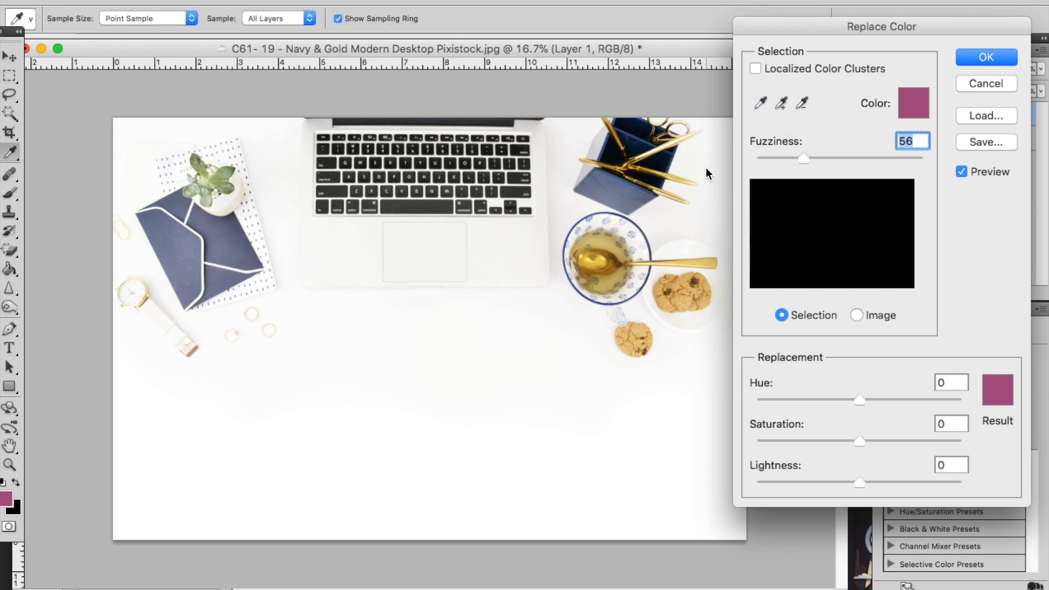
{"action": "mouse_move", "coordinate": [224, 237]}
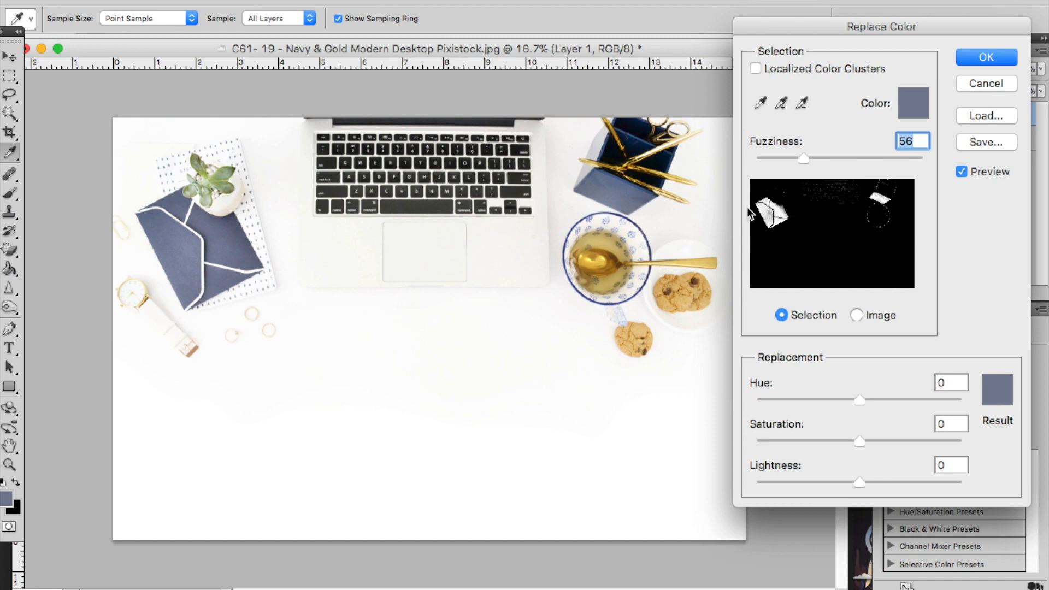
{"action": "mouse_move", "coordinate": [752, 213]}
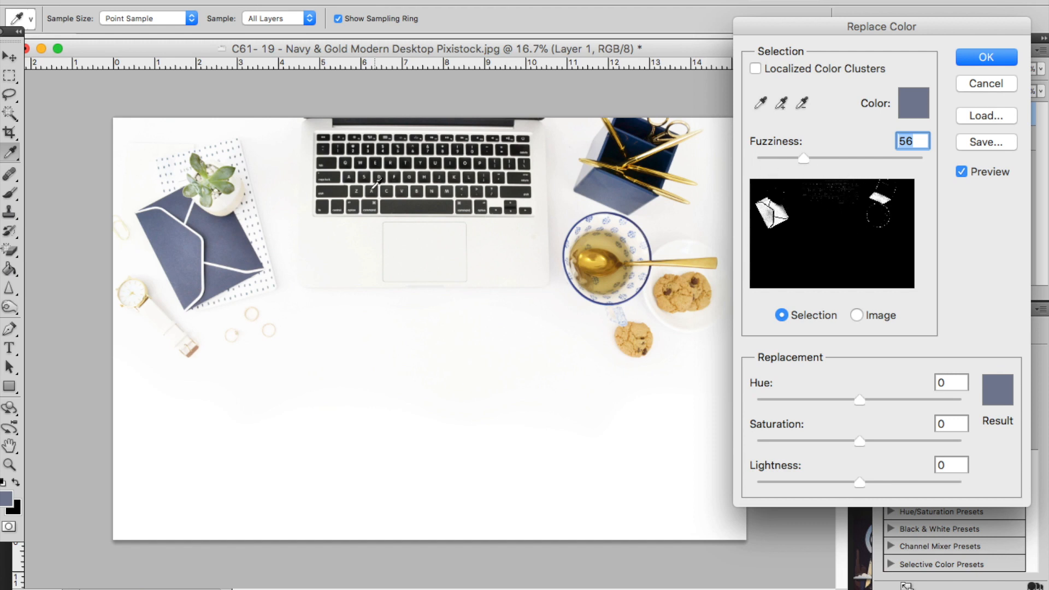
Step: Switch to the Add to Sample eyedropper to extend the navy colour selection
{"action": "left_click", "coordinate": [779, 104]}
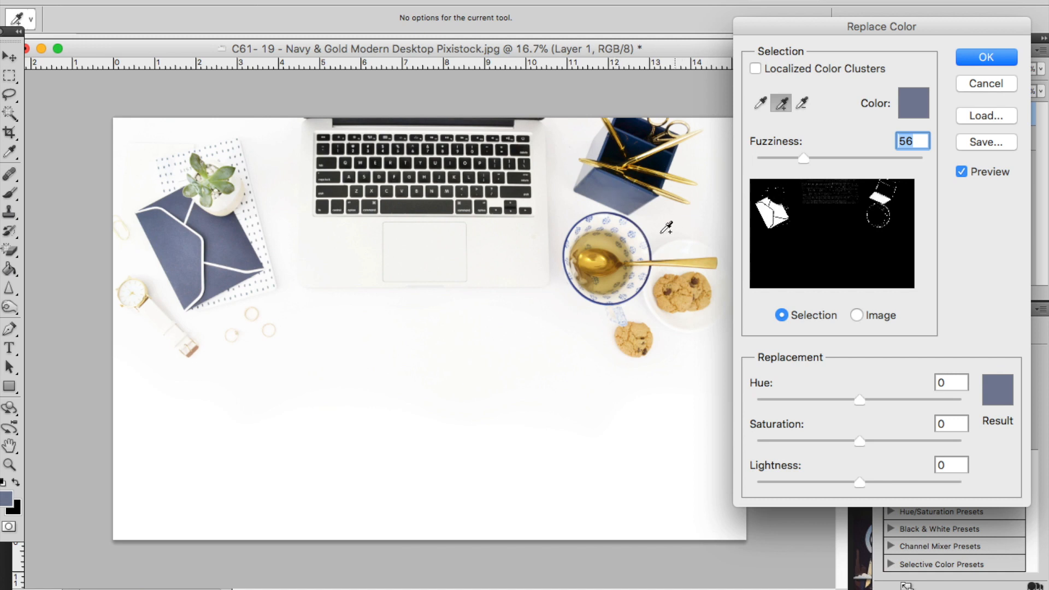
{"action": "mouse_move", "coordinate": [615, 204]}
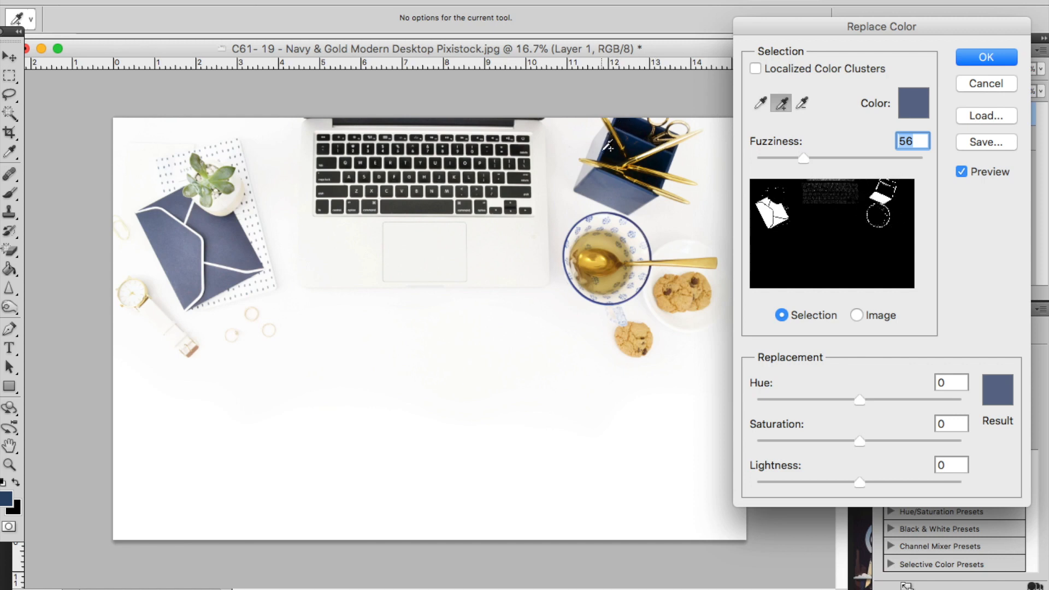
{"action": "mouse_move", "coordinate": [793, 175]}
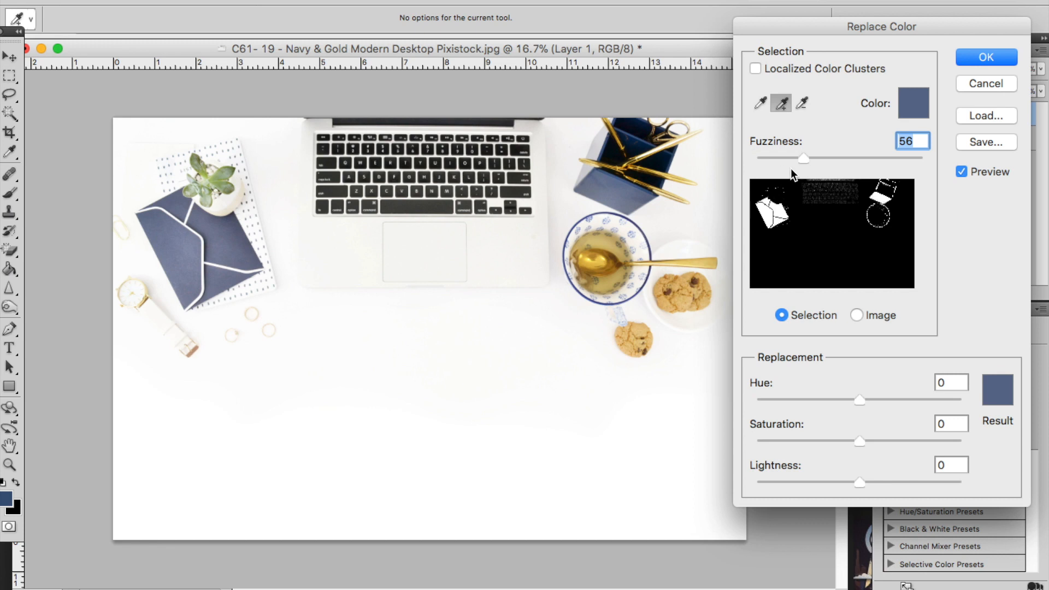
Step: Lower the Replace Color fuzziness from 56 to 50 to tighten the navy selection
{"action": "left_click", "coordinate": [597, 175]}
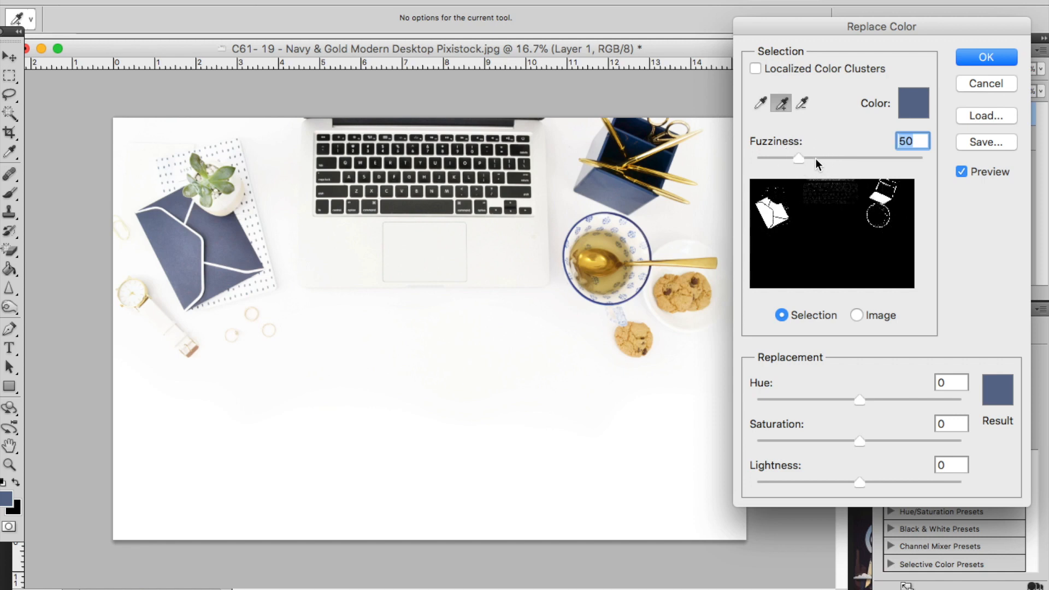
{"action": "mouse_move", "coordinate": [969, 335]}
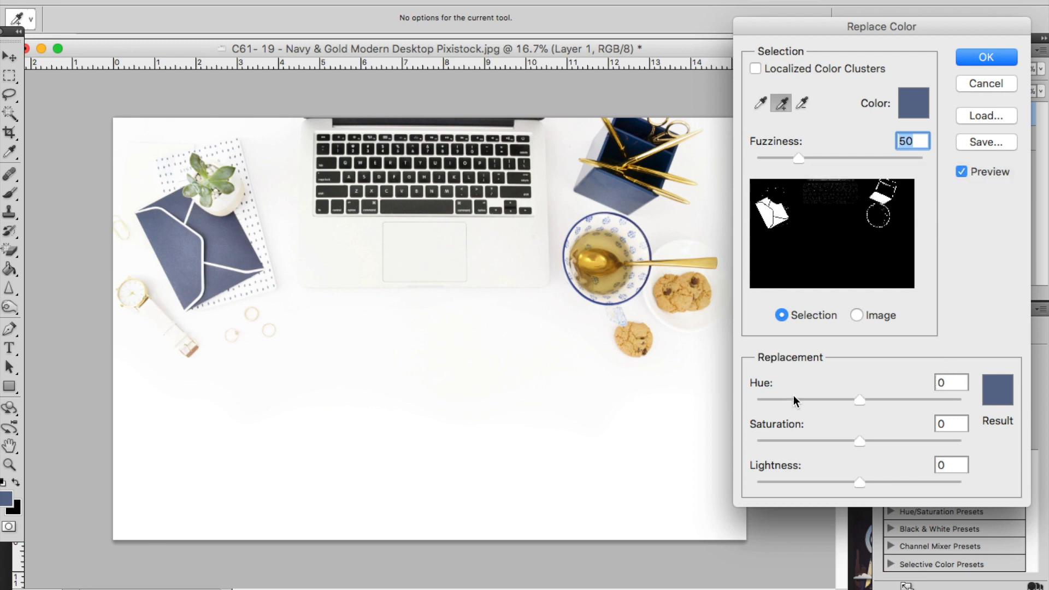
{"action": "mouse_move", "coordinate": [861, 405]}
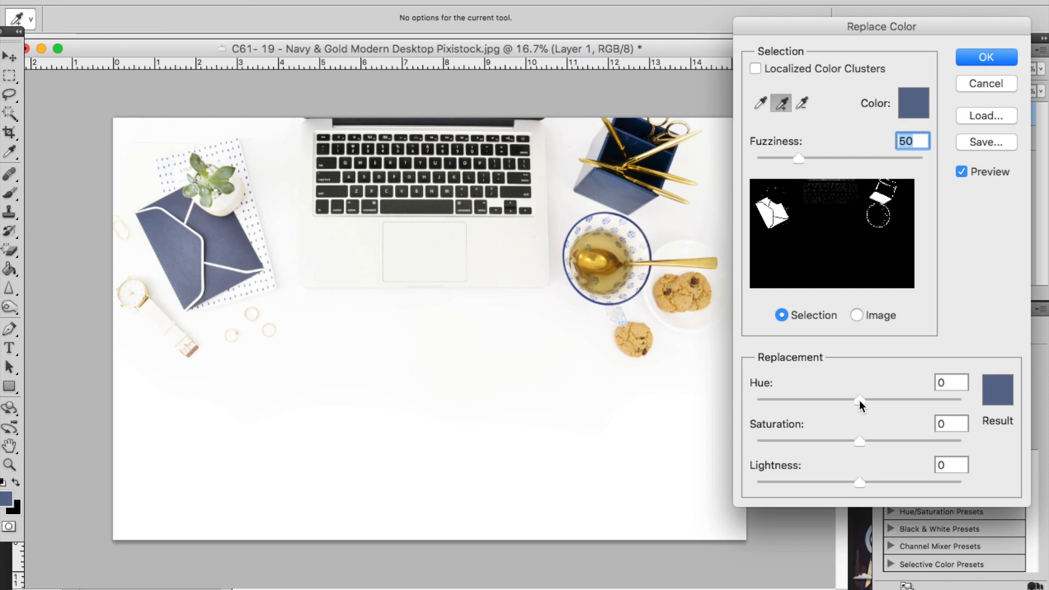
{"action": "mouse_move", "coordinate": [972, 397]}
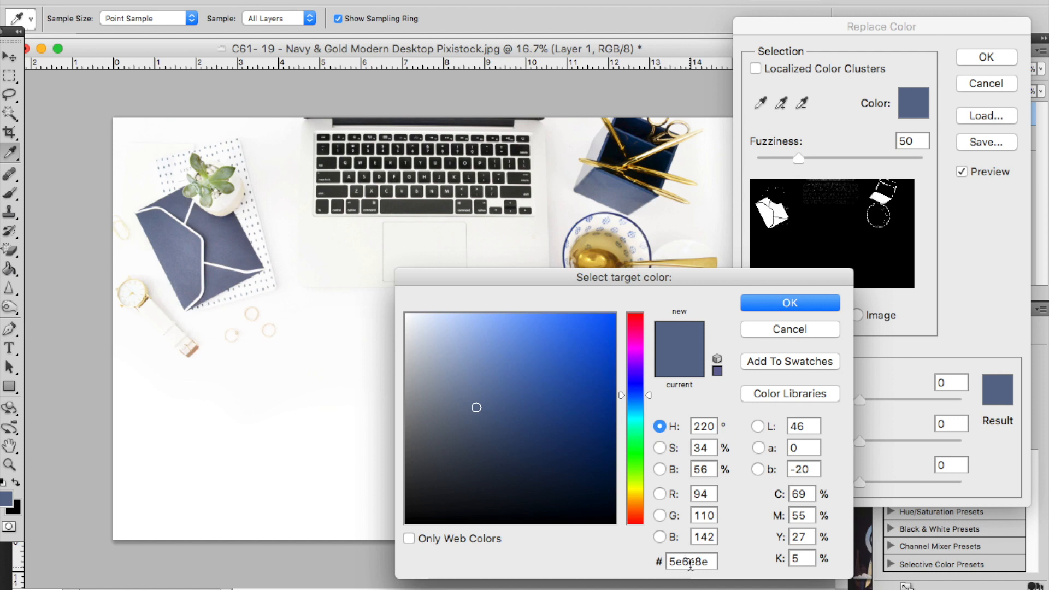
{"action": "left_click", "coordinate": [587, 329]}
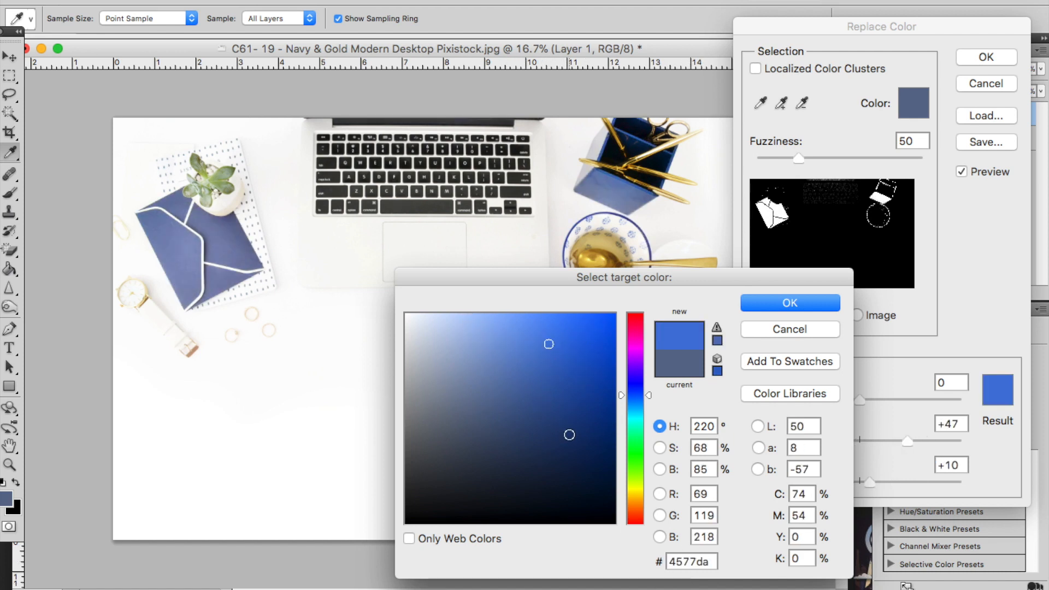
{"action": "left_click", "coordinate": [433, 404]}
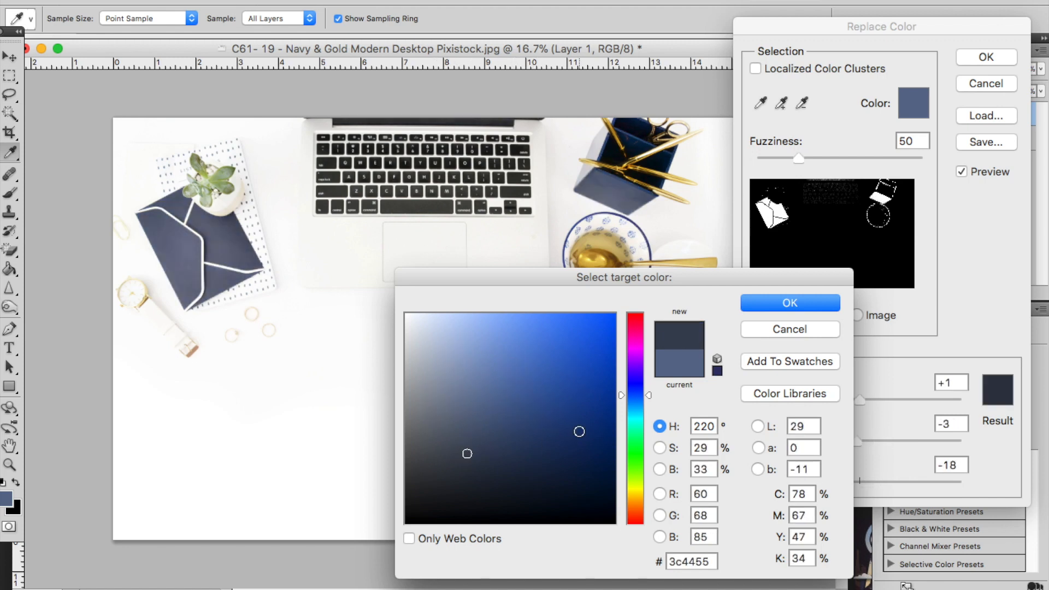
{"action": "left_click", "coordinate": [789, 302]}
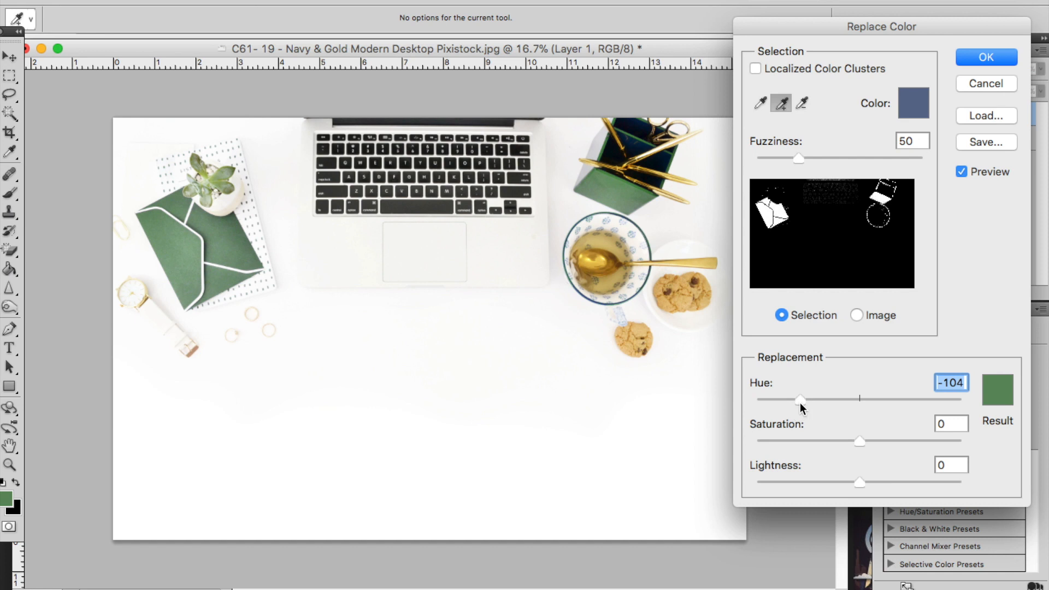
{"action": "mouse_move", "coordinate": [859, 445]}
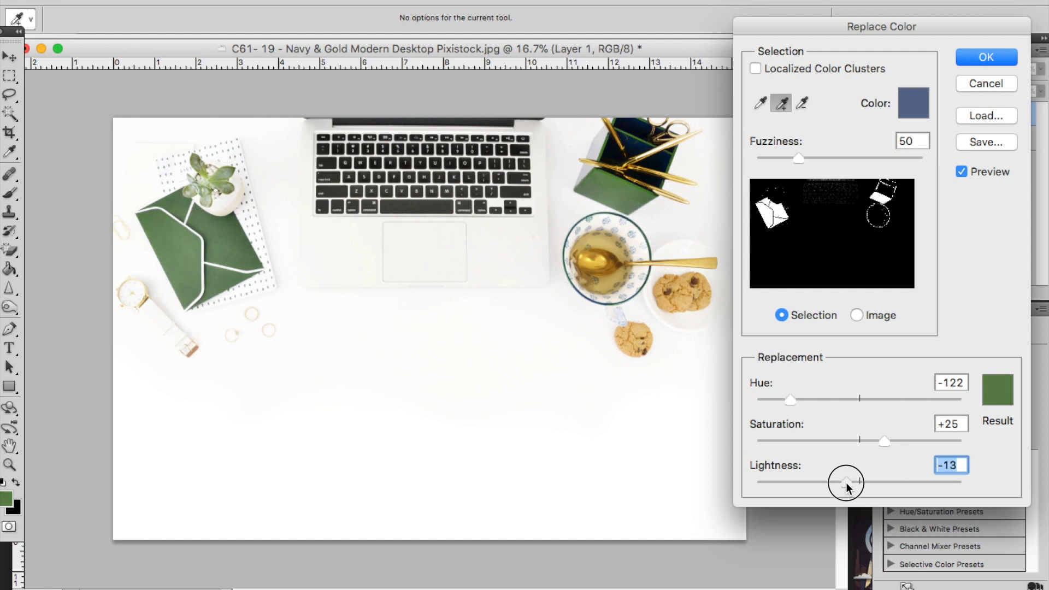
{"action": "mouse_move", "coordinate": [824, 403]}
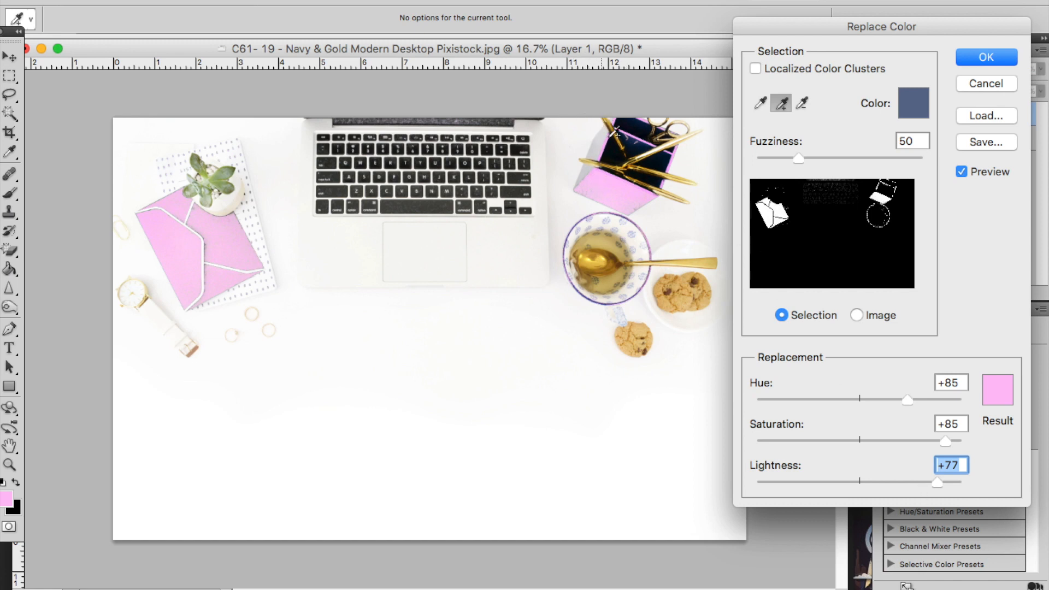
{"action": "mouse_move", "coordinate": [258, 187]}
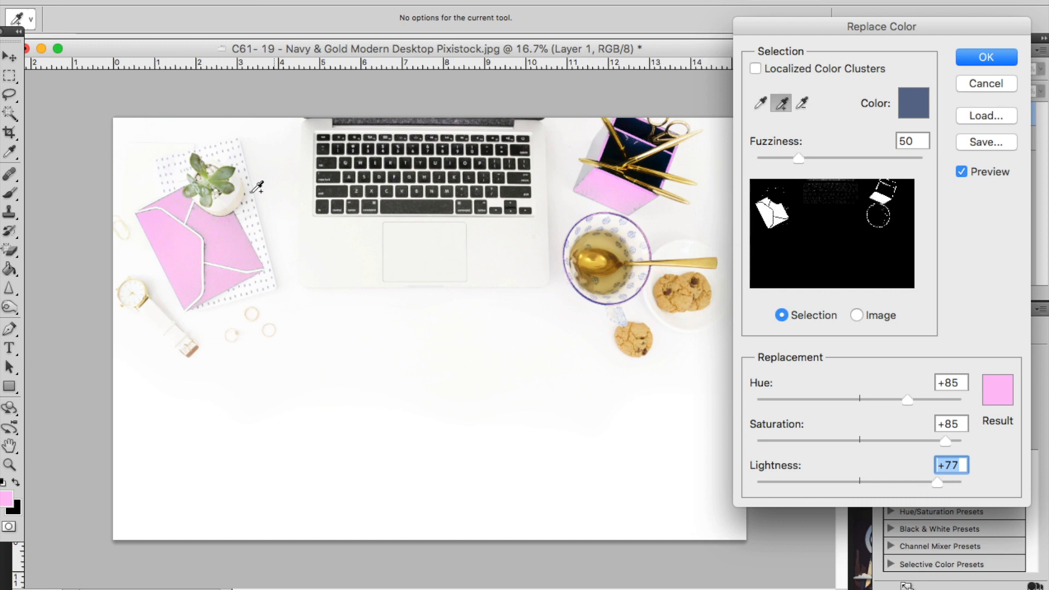
{"action": "mouse_move", "coordinate": [290, 320]}
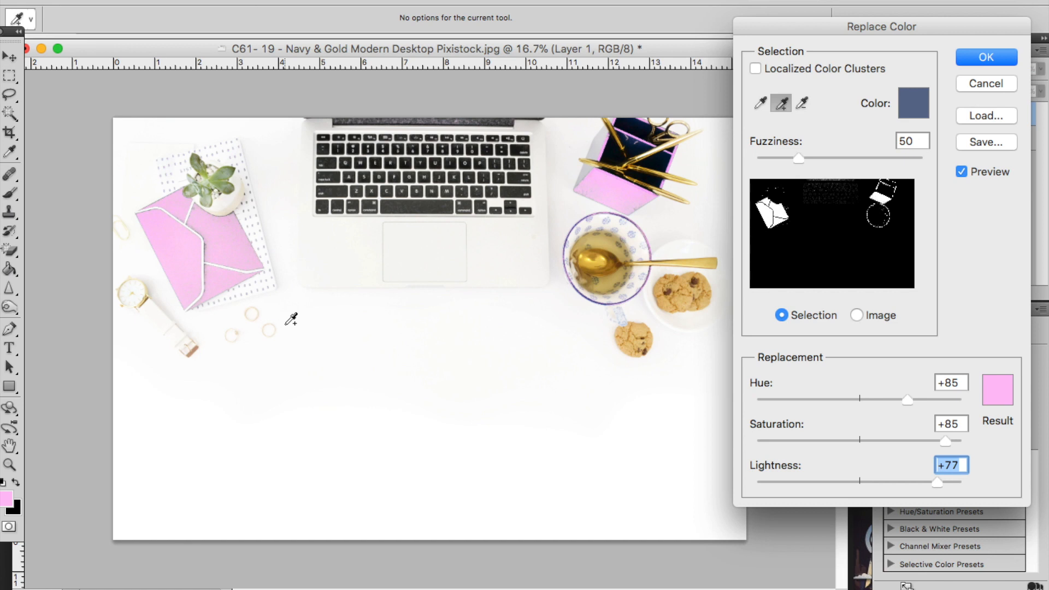
{"action": "mouse_move", "coordinate": [510, 293]}
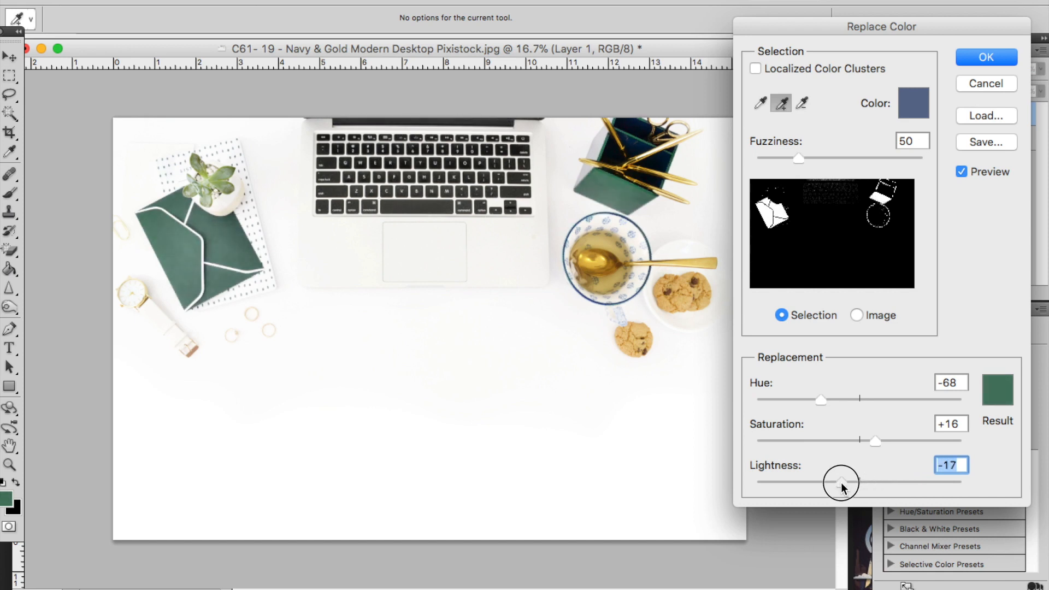
{"action": "mouse_move", "coordinate": [850, 414]}
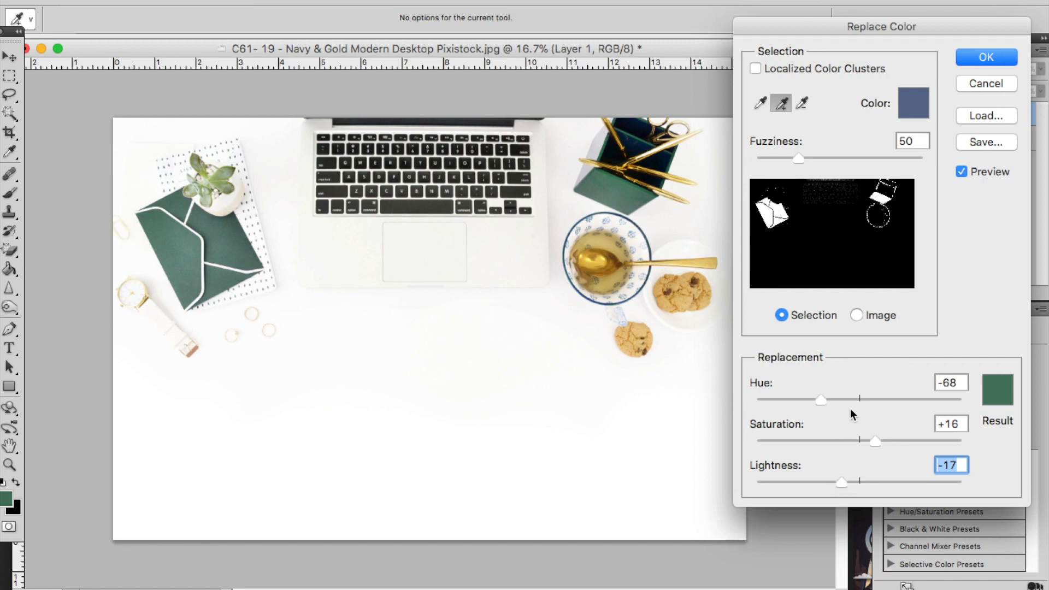
{"action": "mouse_move", "coordinate": [875, 448]}
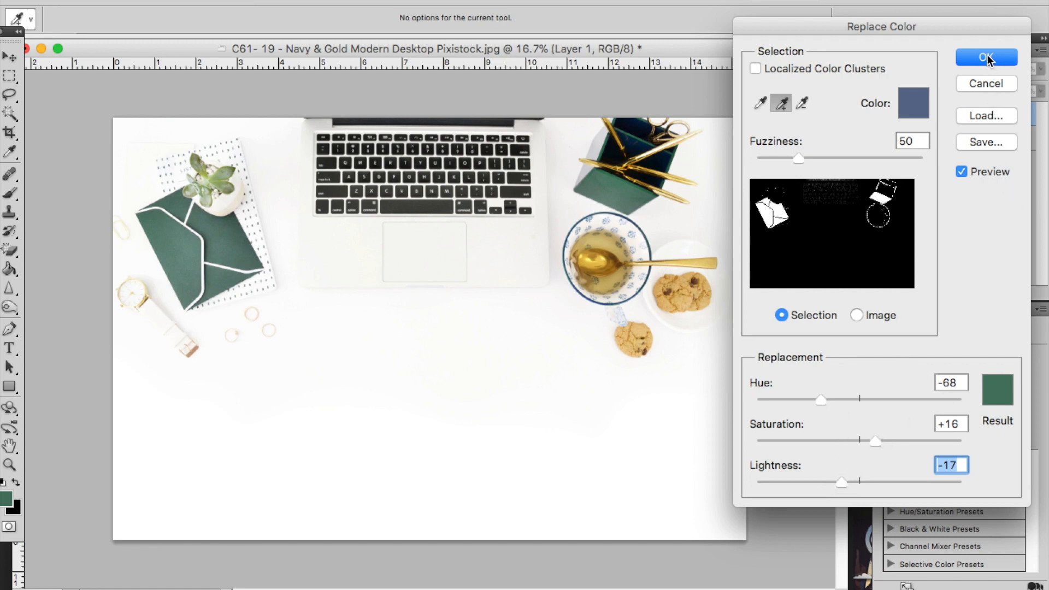
Step: Apply Replace Color with hue -68, saturation +16, lightness -17, turning the navy objects forest green
{"action": "left_click", "coordinate": [985, 56]}
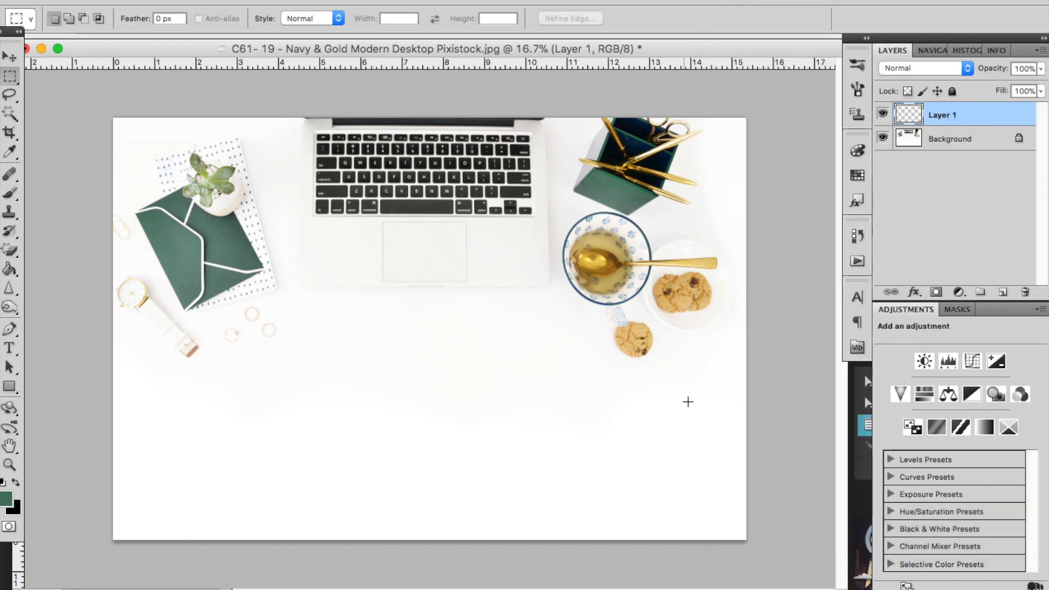